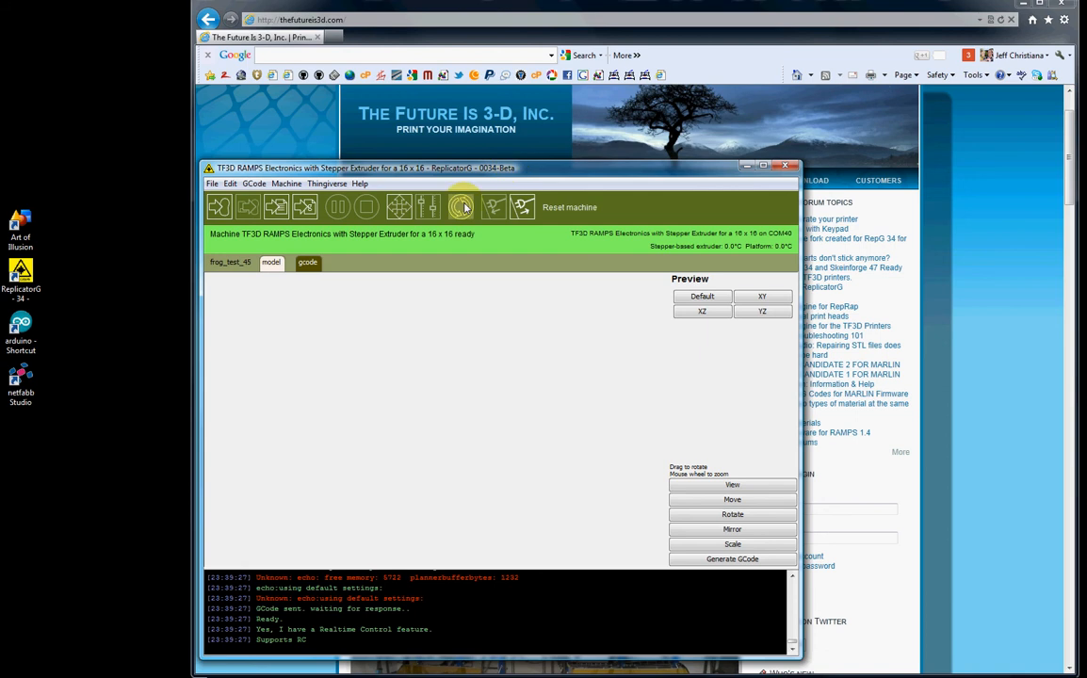
pyautogui.moveTo(462, 207)
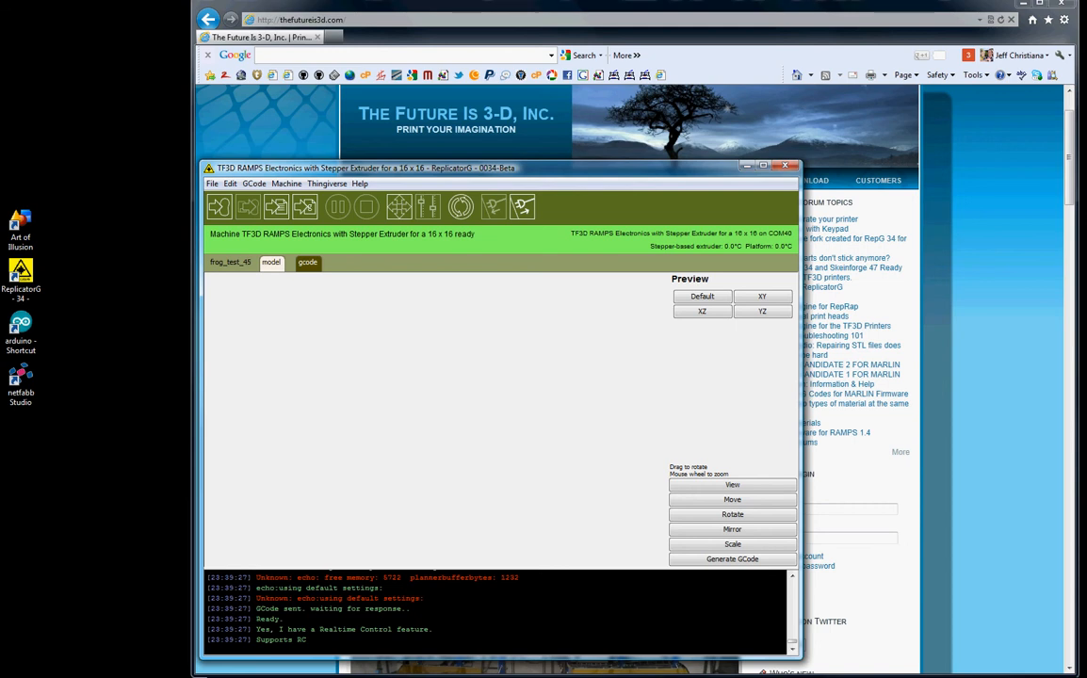
pyautogui.moveTo(460, 207)
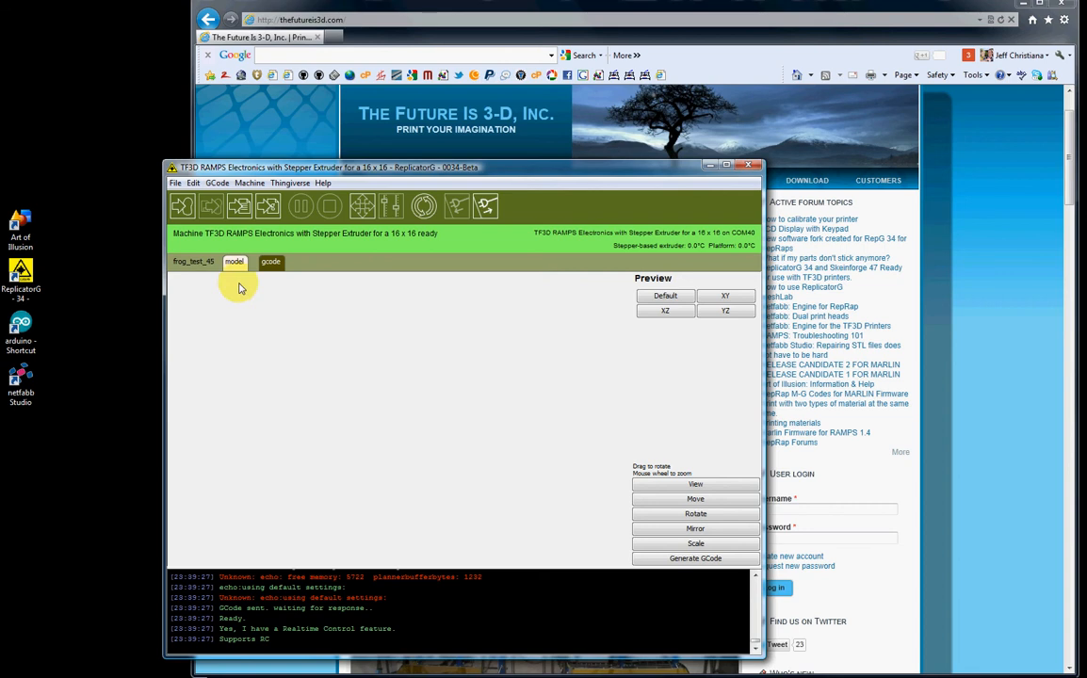
# Step: Show the File menu commands over the frog_test_45 model view
pyautogui.click(175, 183)
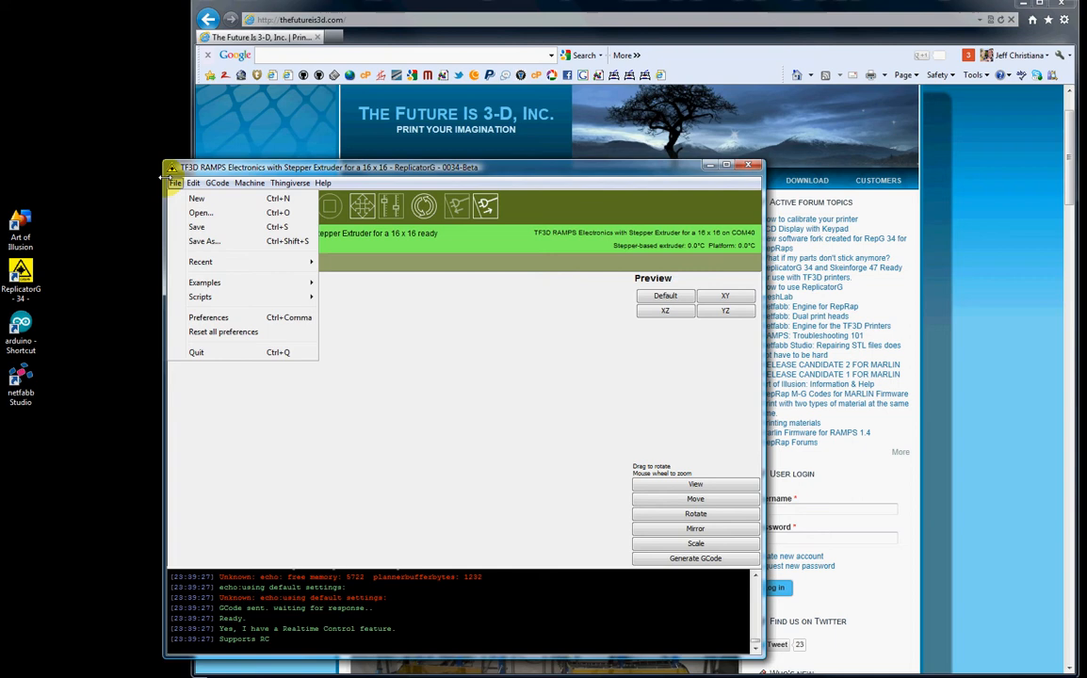
# Step: Bring up Preferences on its Basic settings, showing main window font size 12
pyautogui.click(208, 318)
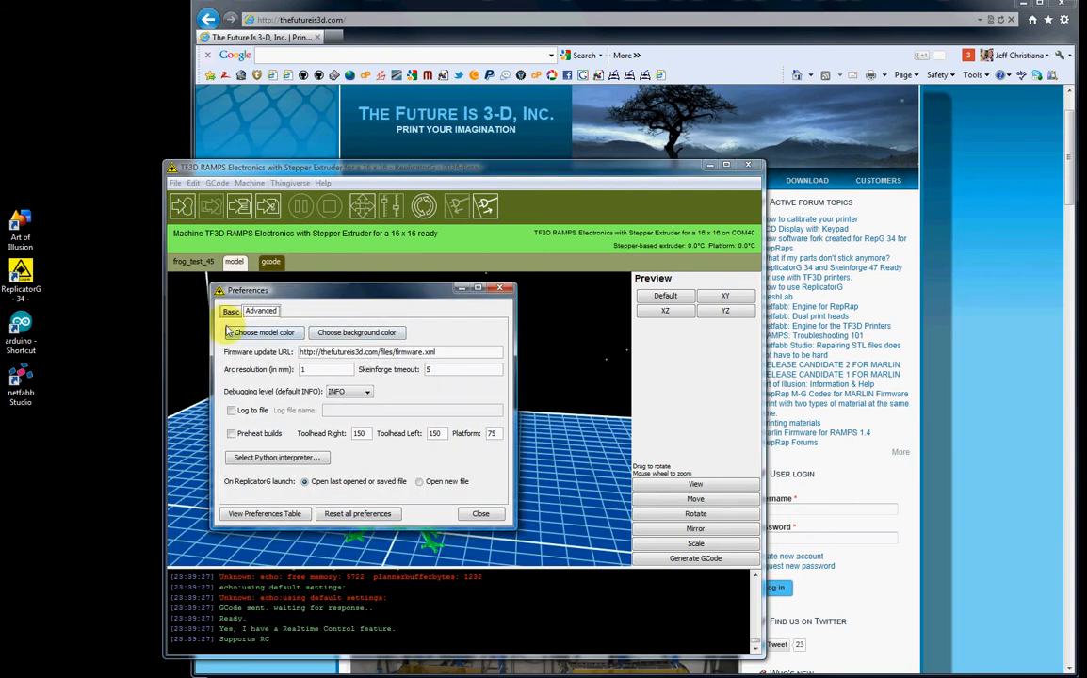
pyautogui.click(231, 311)
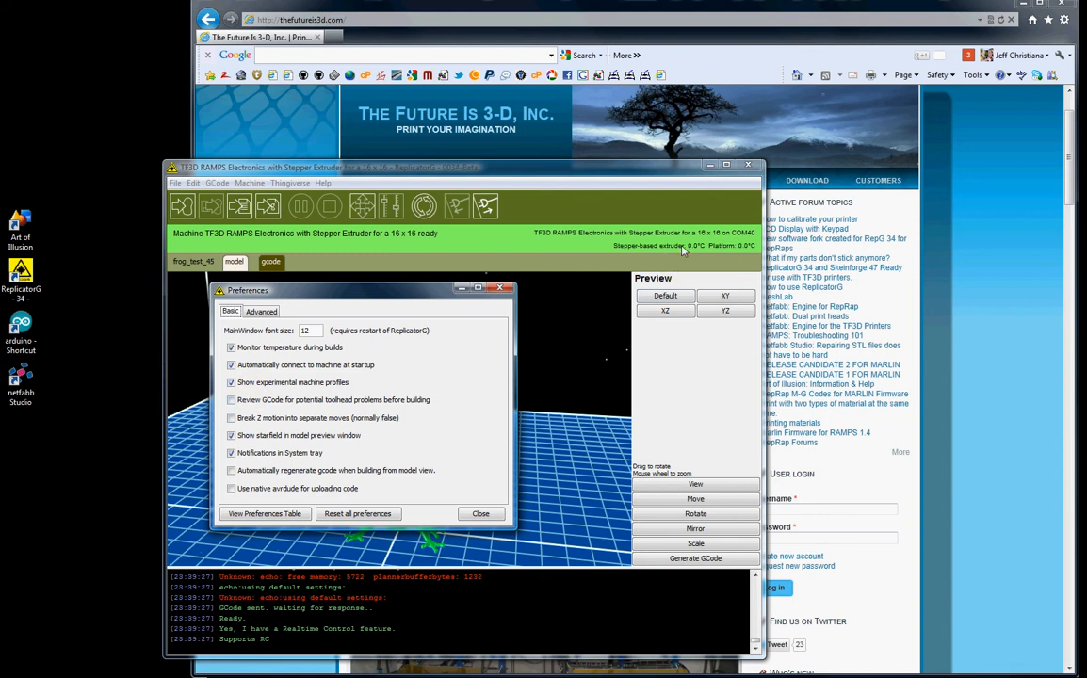
pyautogui.moveTo(737, 251)
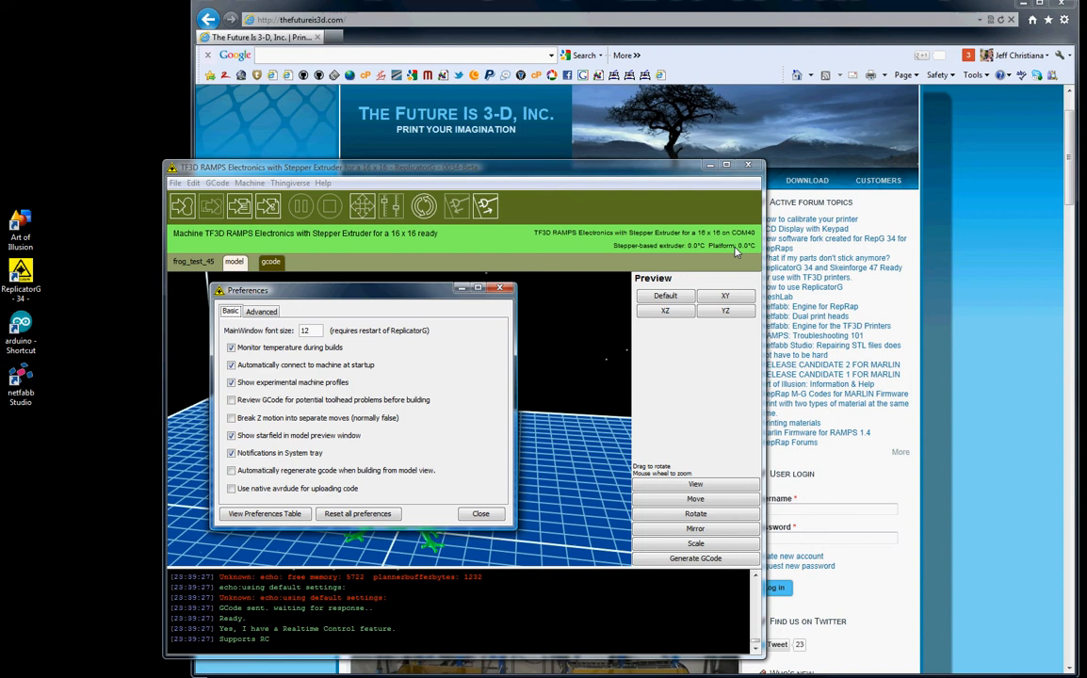
pyautogui.moveTo(196, 393)
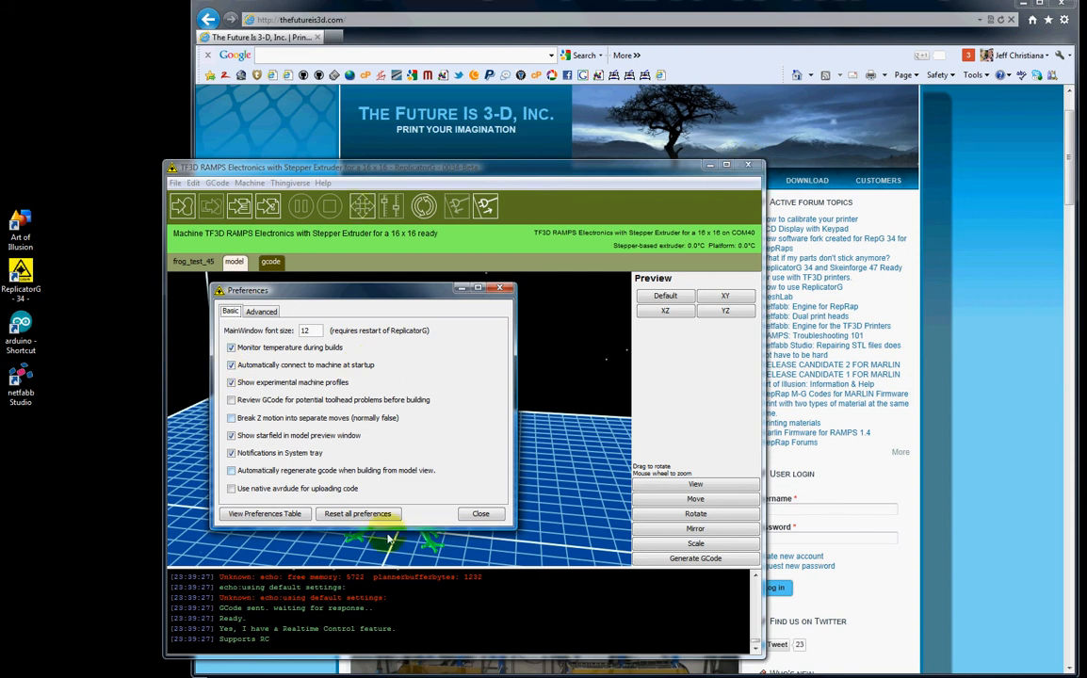
# Step: Reset all preferences to defaults and close ReplicatorG for relaunch
pyautogui.click(481, 513)
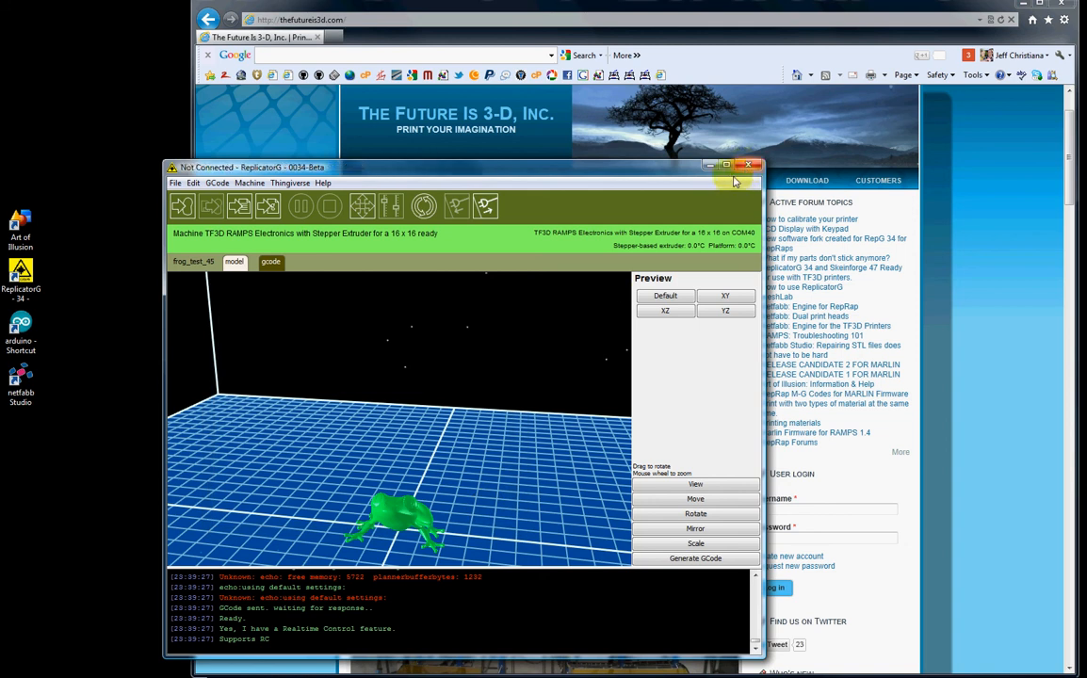
pyautogui.click(759, 167)
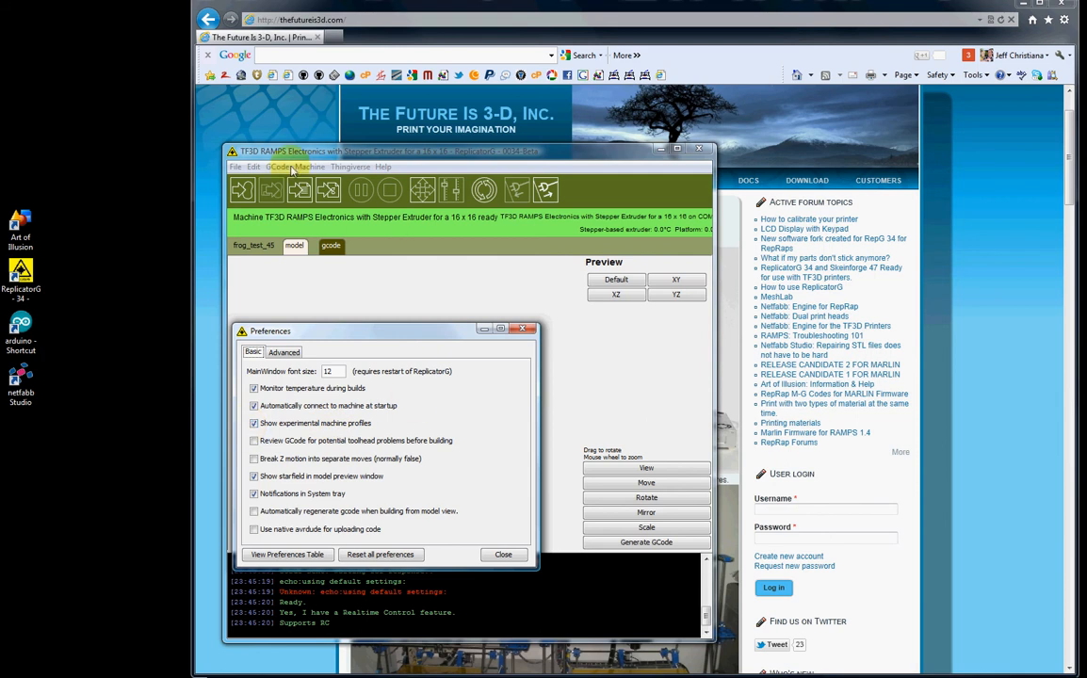
pyautogui.moveTo(311, 167)
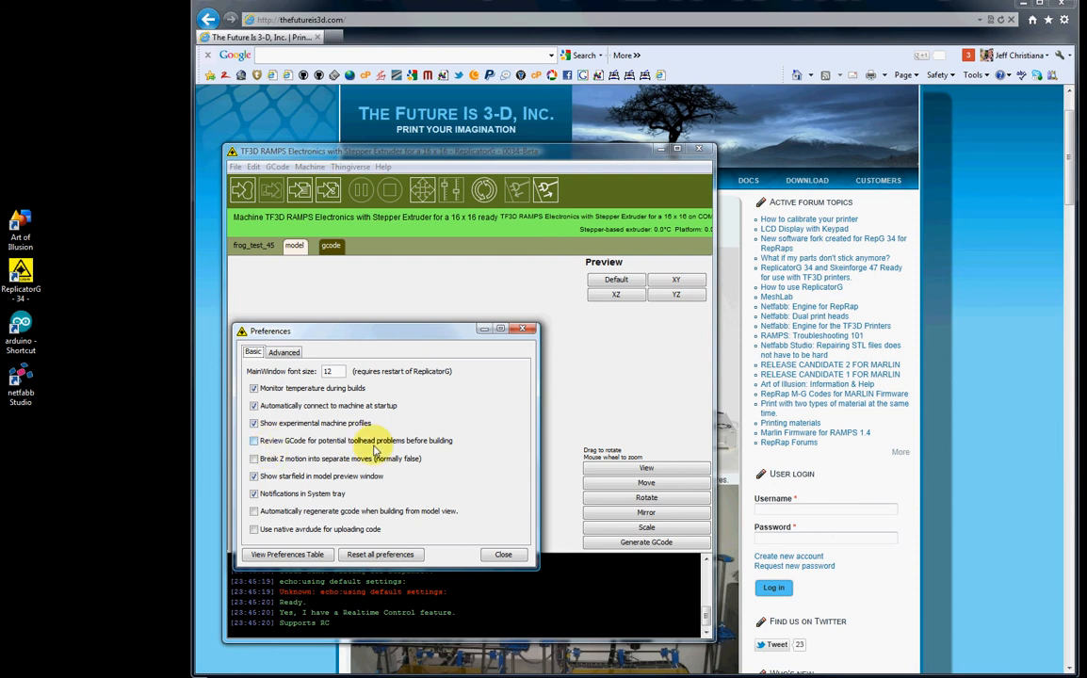
pyautogui.moveTo(317, 449)
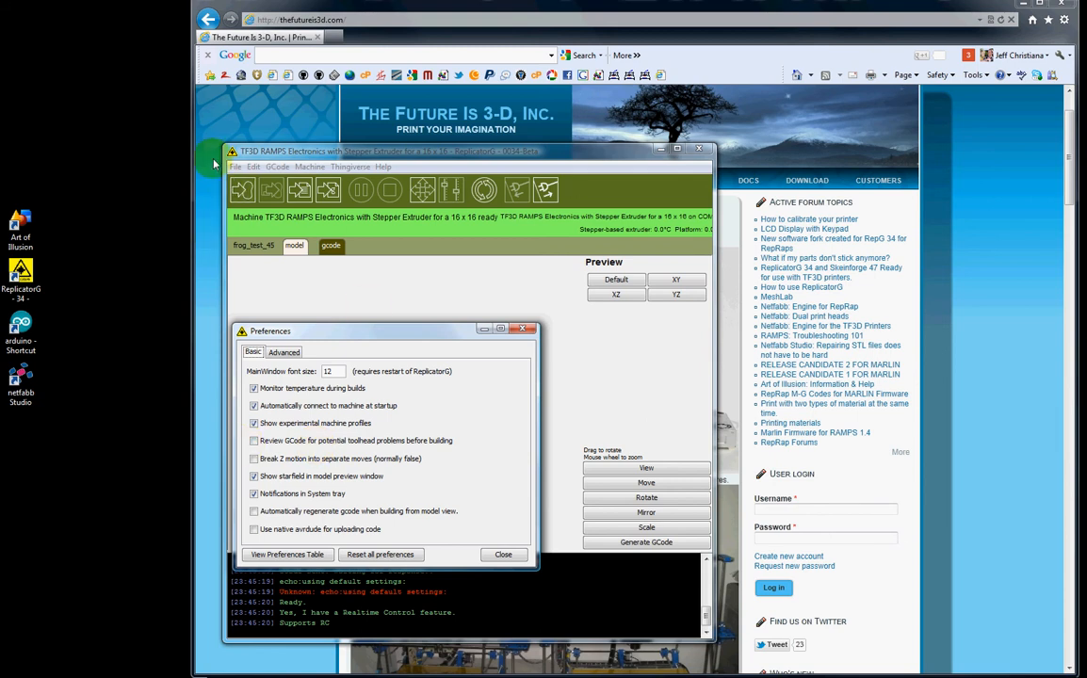
pyautogui.moveTo(243, 211)
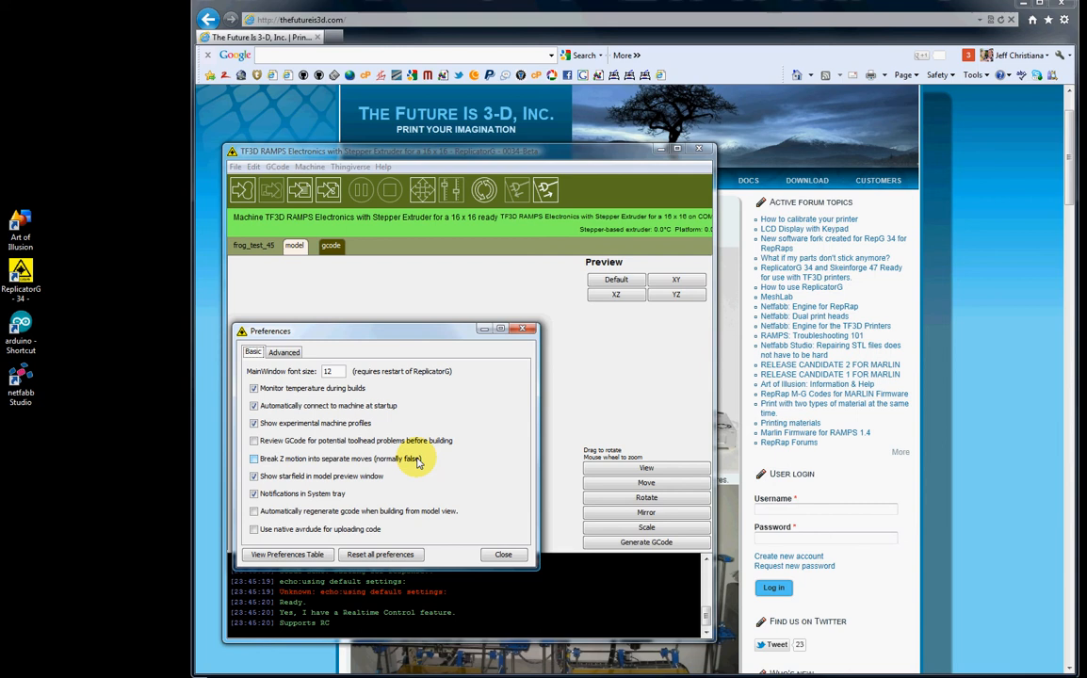
pyautogui.moveTo(286, 462)
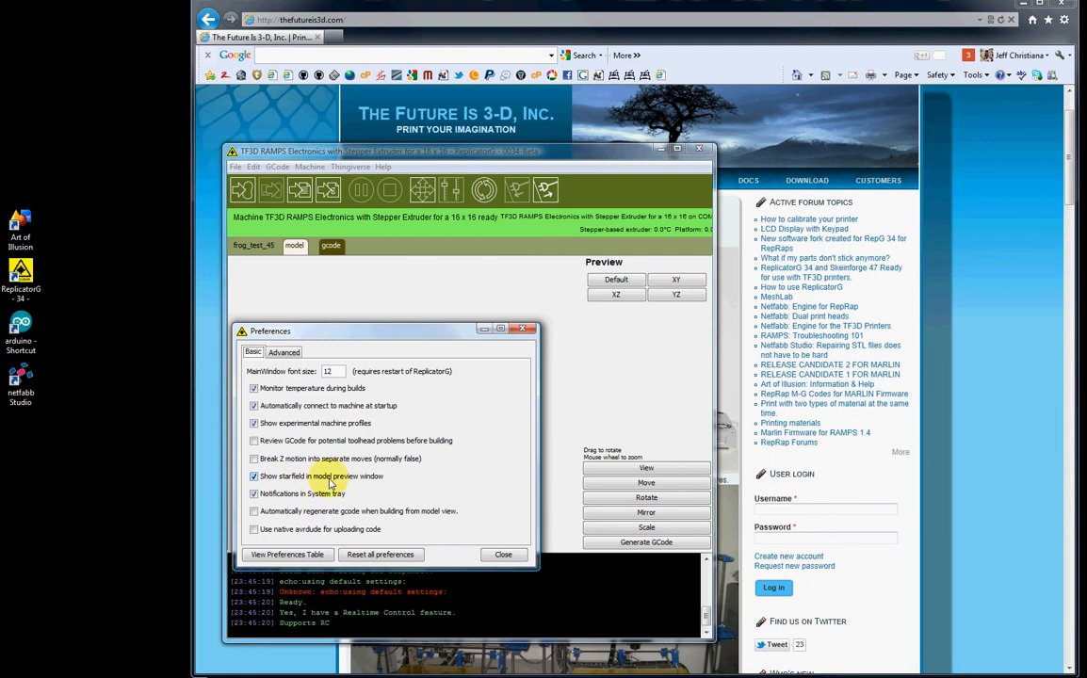
pyautogui.moveTo(376, 484)
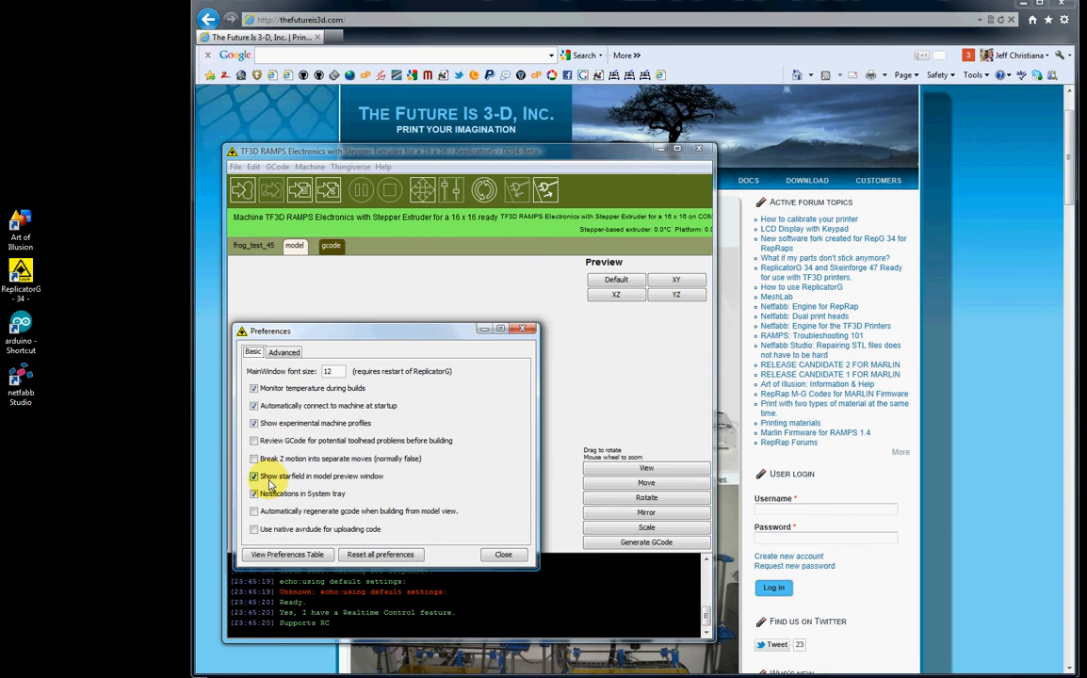
pyautogui.moveTo(349, 481)
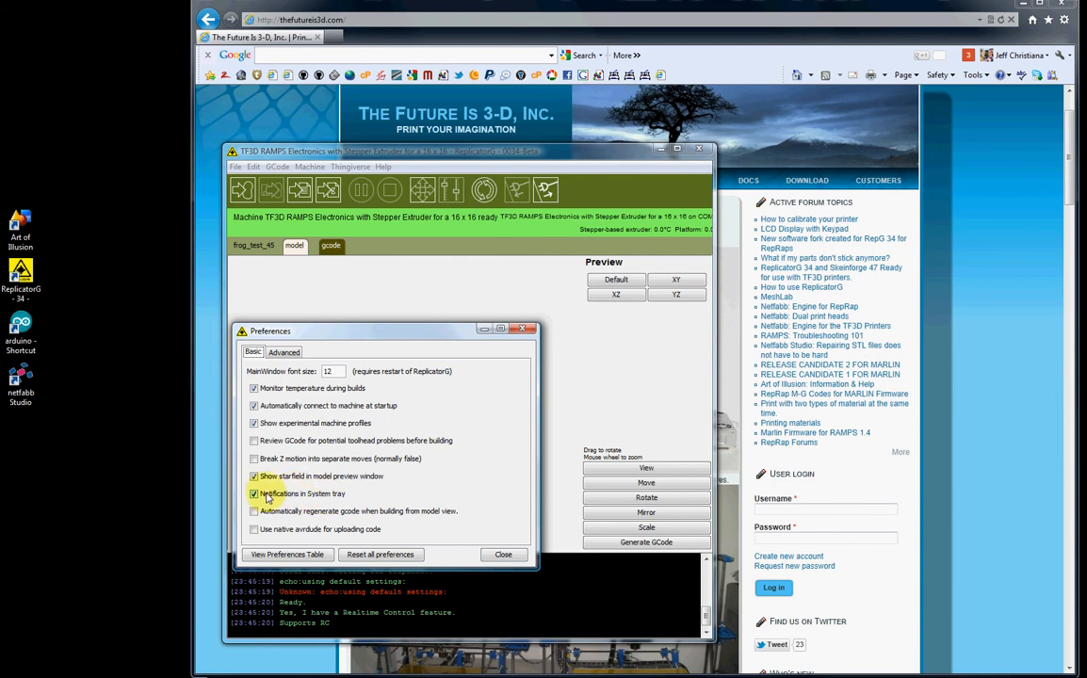
pyautogui.click(254, 494)
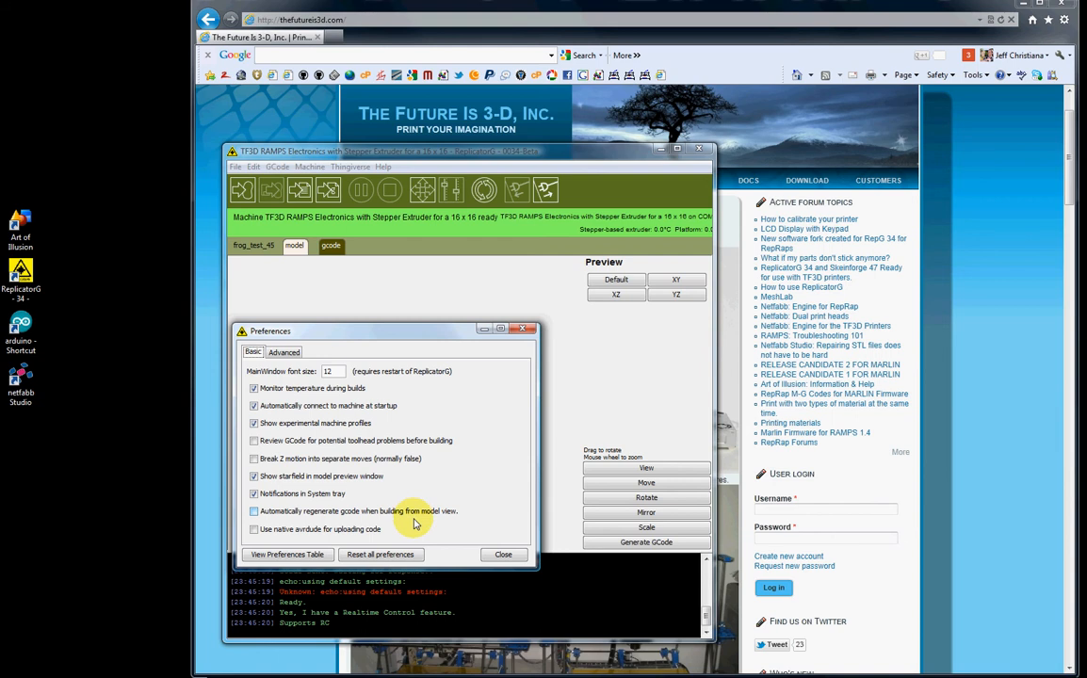
pyautogui.click(253, 511)
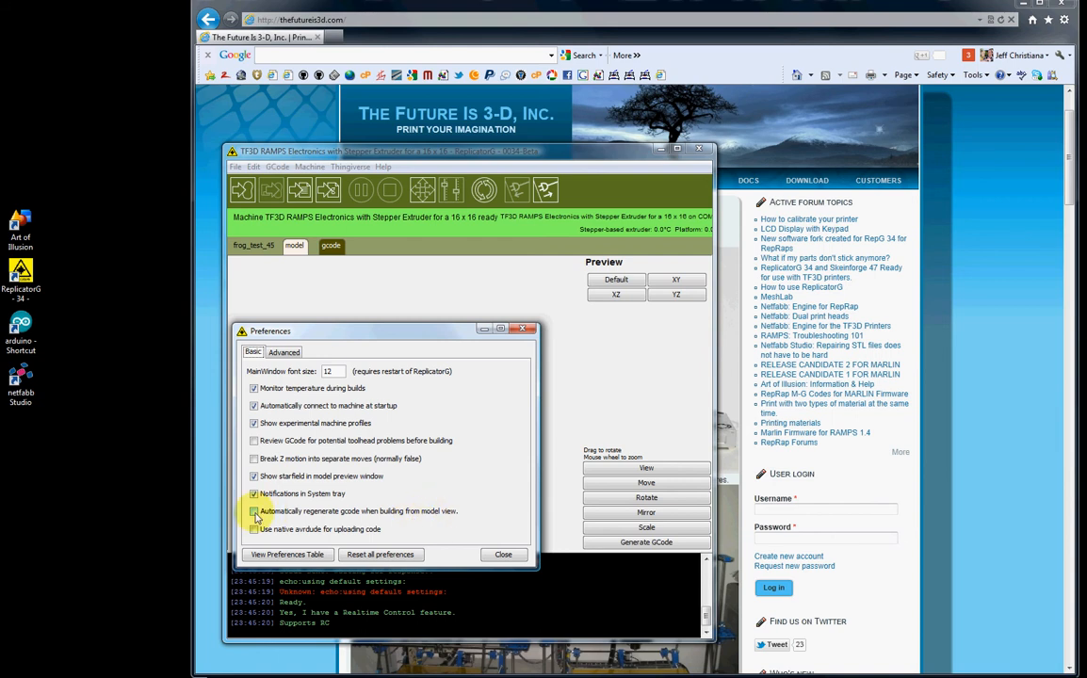
pyautogui.click(254, 510)
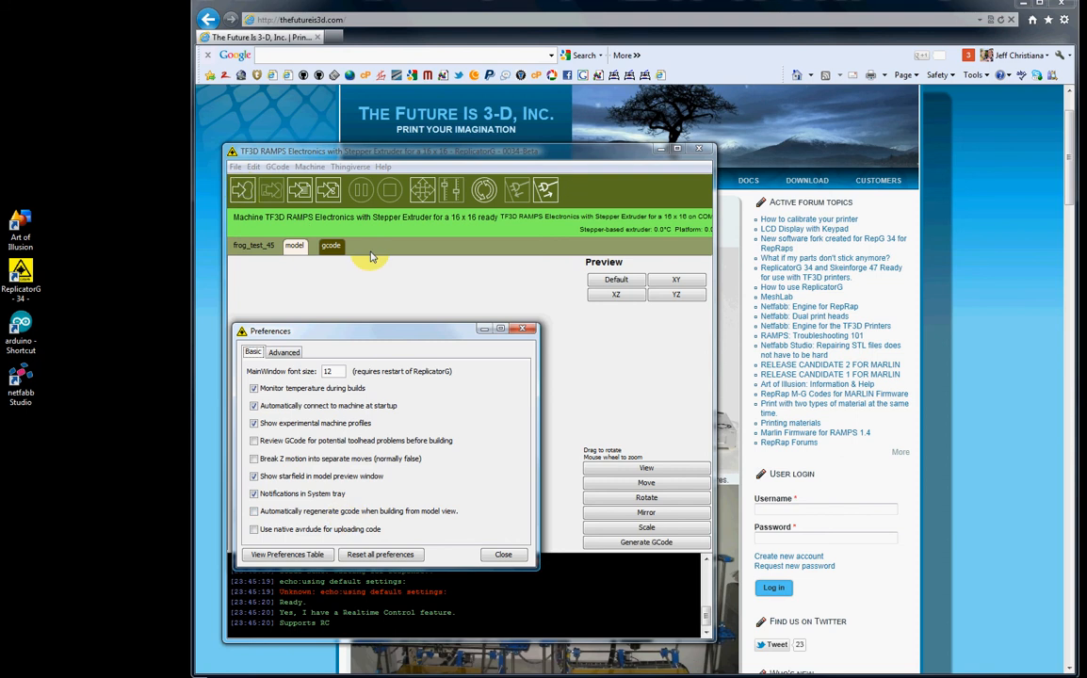
pyautogui.moveTo(404, 419)
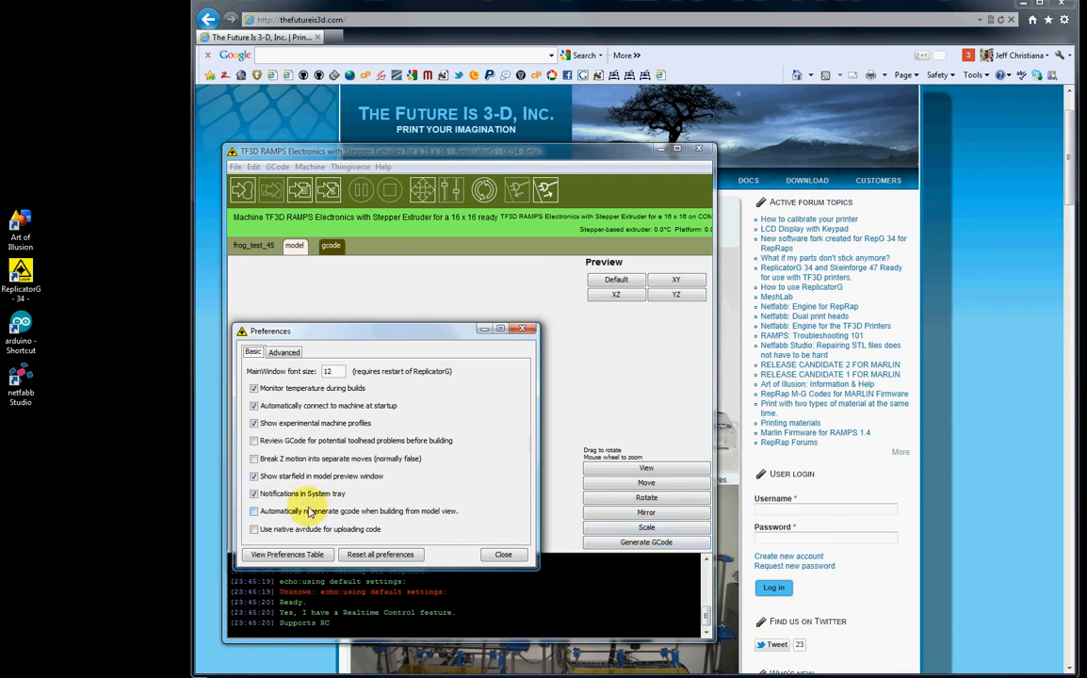
pyautogui.click(253, 511)
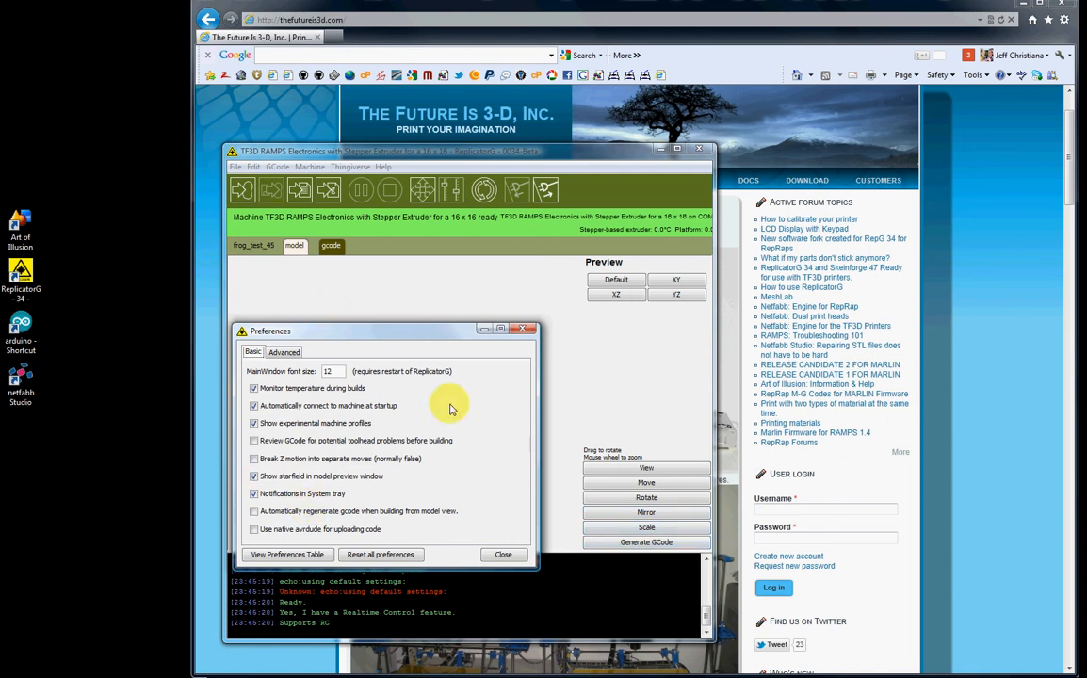
pyautogui.moveTo(662, 512)
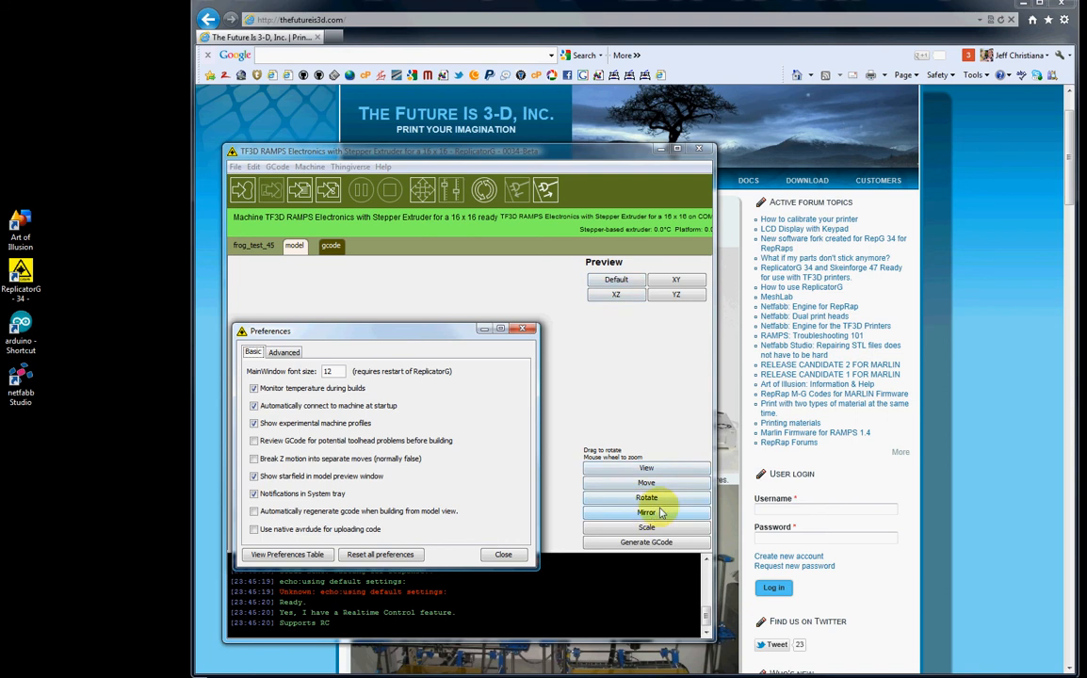
pyautogui.moveTo(608, 532)
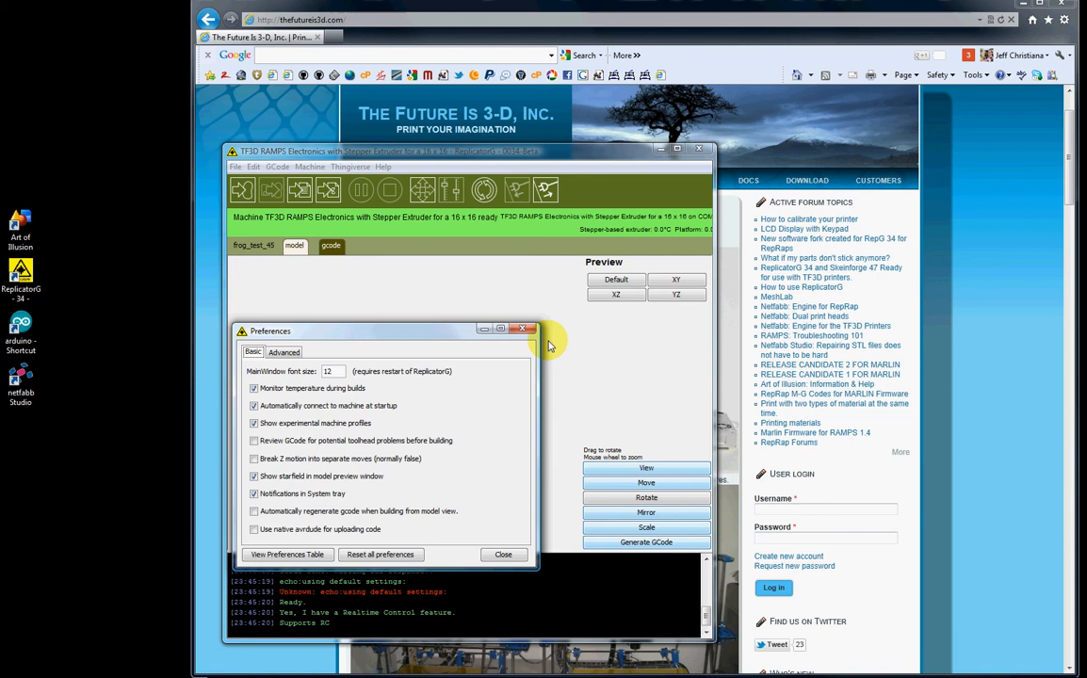
pyautogui.click(253, 441)
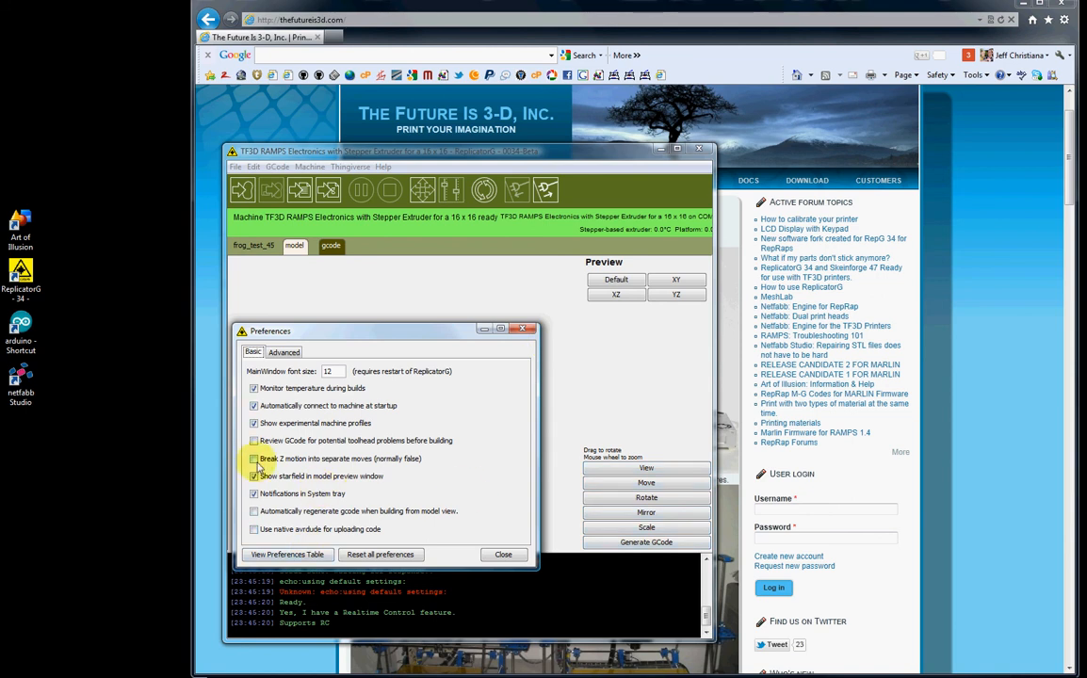
pyautogui.click(254, 458)
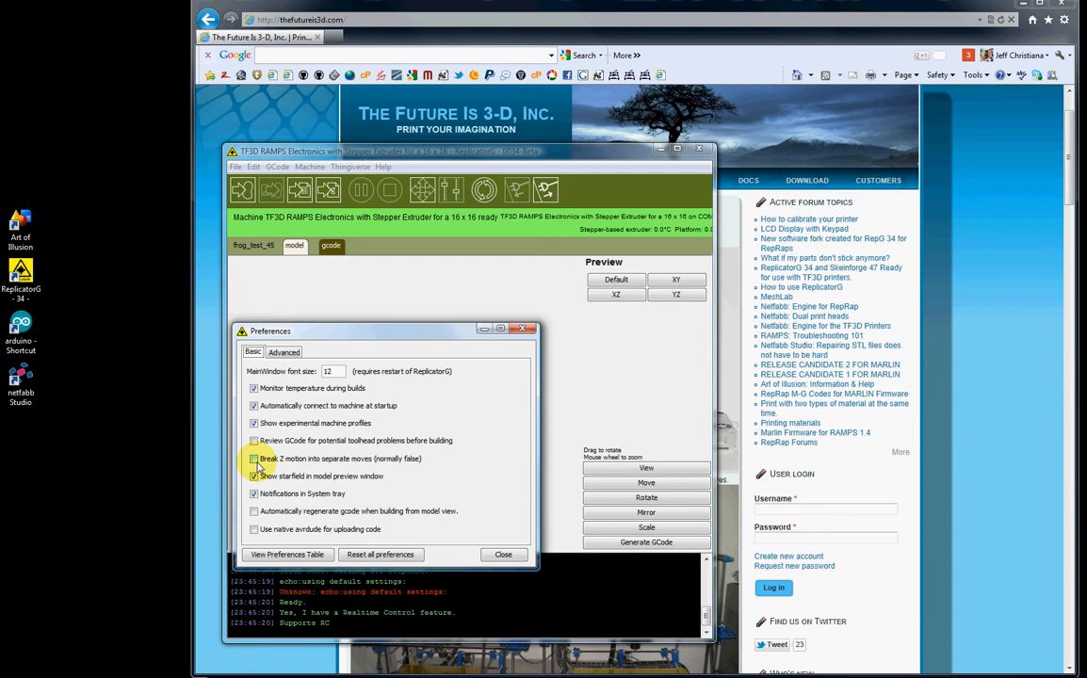
pyautogui.click(254, 458)
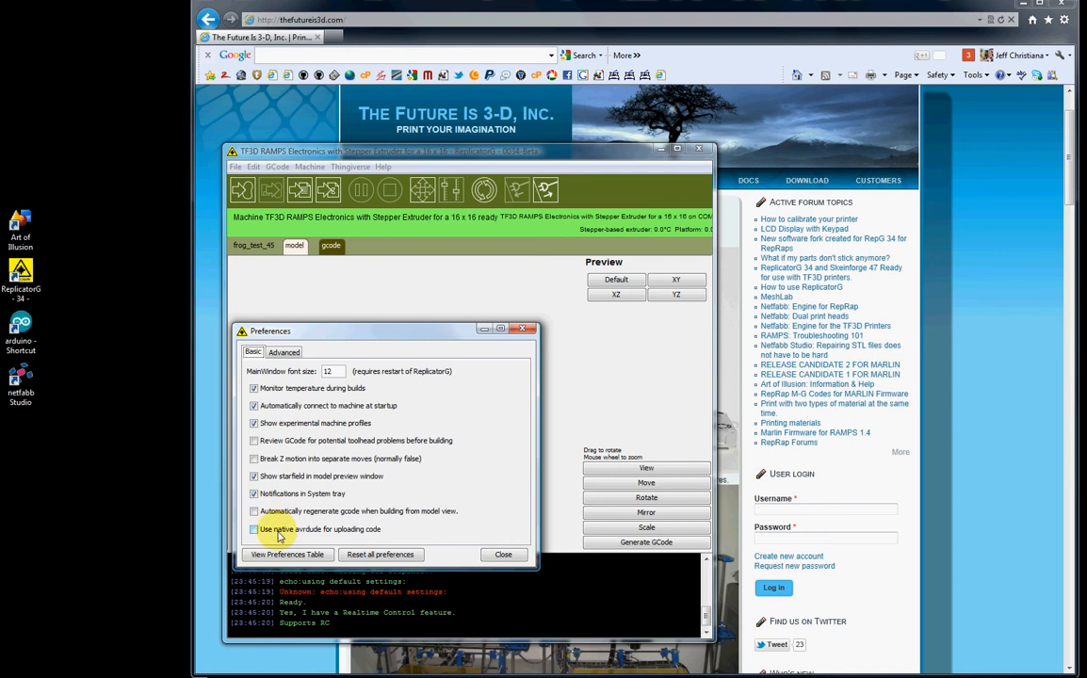
pyautogui.moveTo(372, 537)
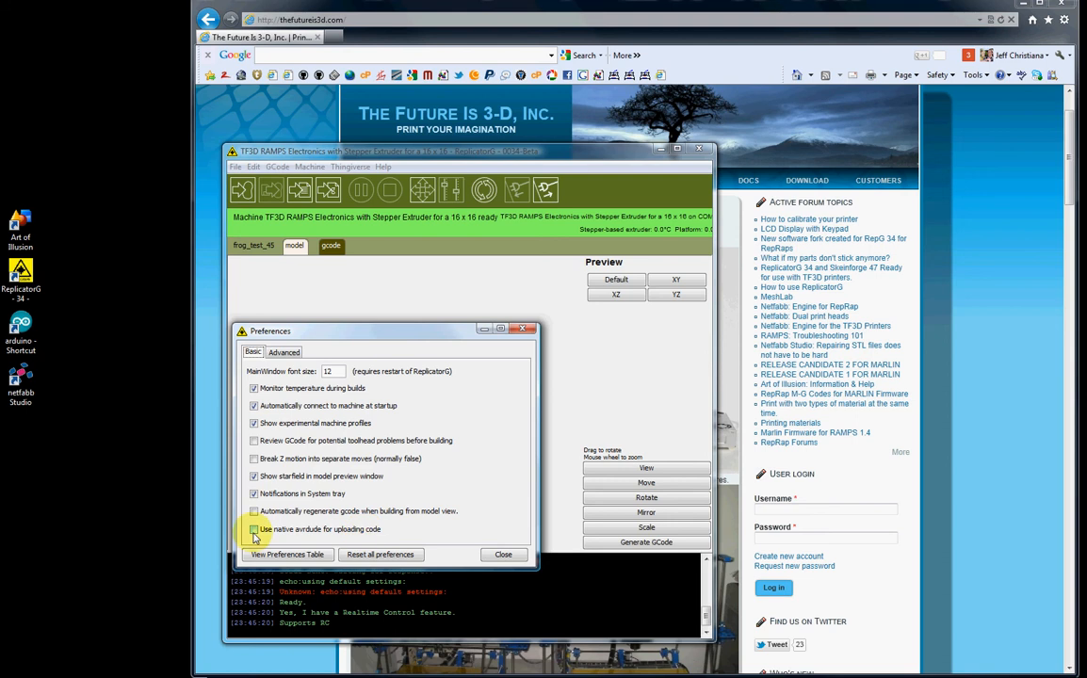
pyautogui.click(254, 530)
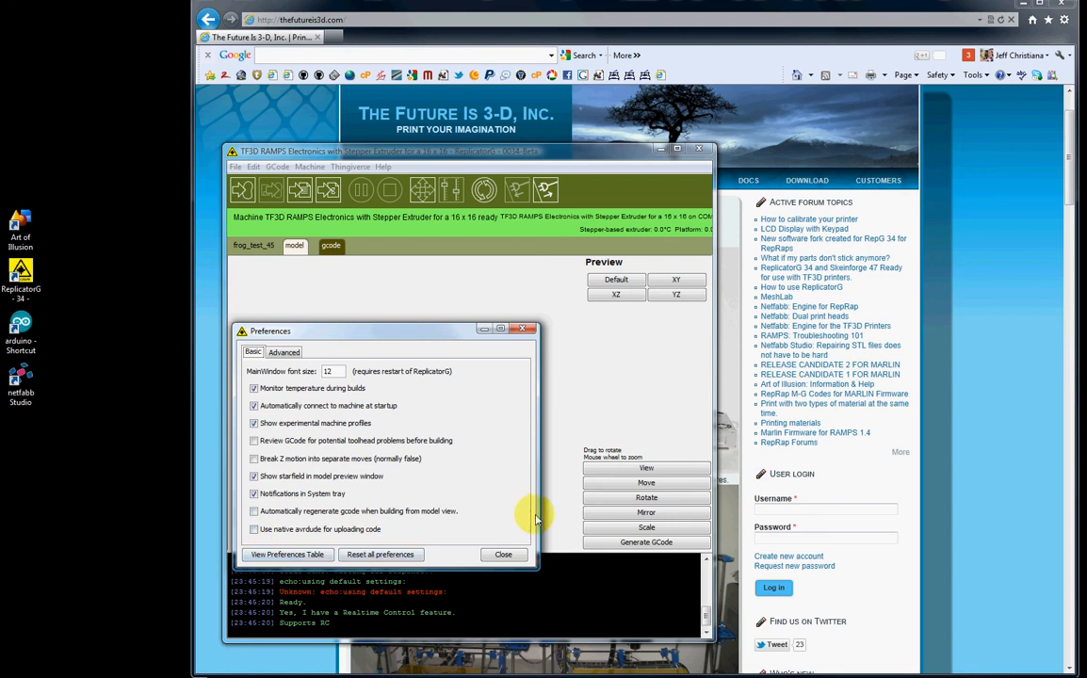
pyautogui.moveTo(460, 502)
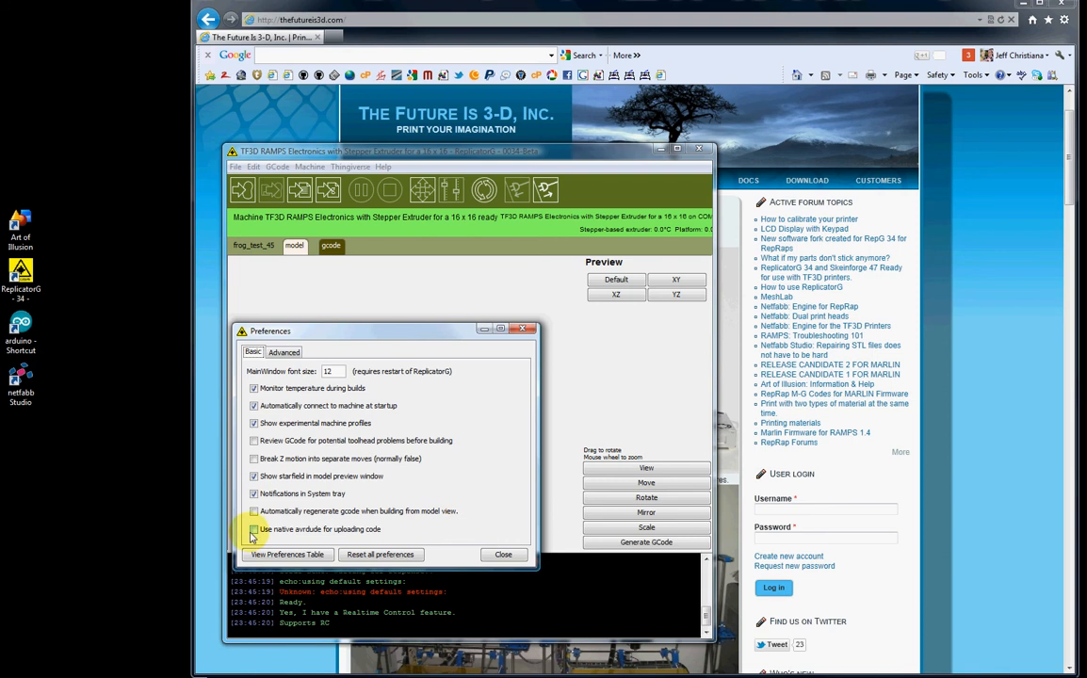
pyautogui.click(254, 528)
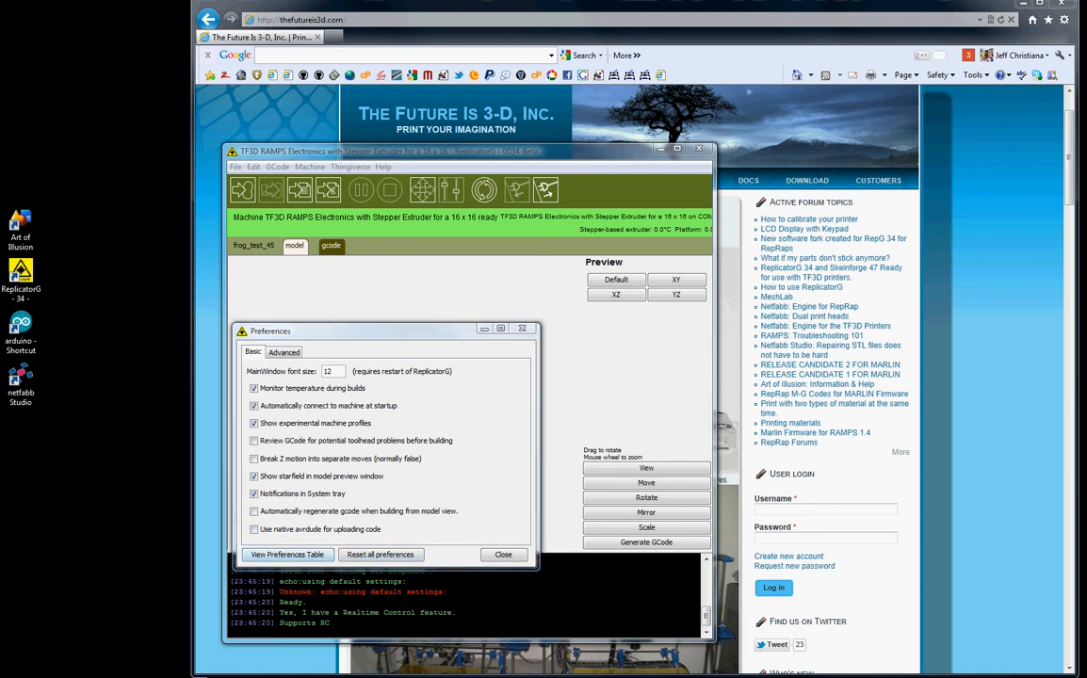
# Step: Switch Preferences to the Advanced settings with the firmware update URL and INFO debugging level
pyautogui.click(287, 554)
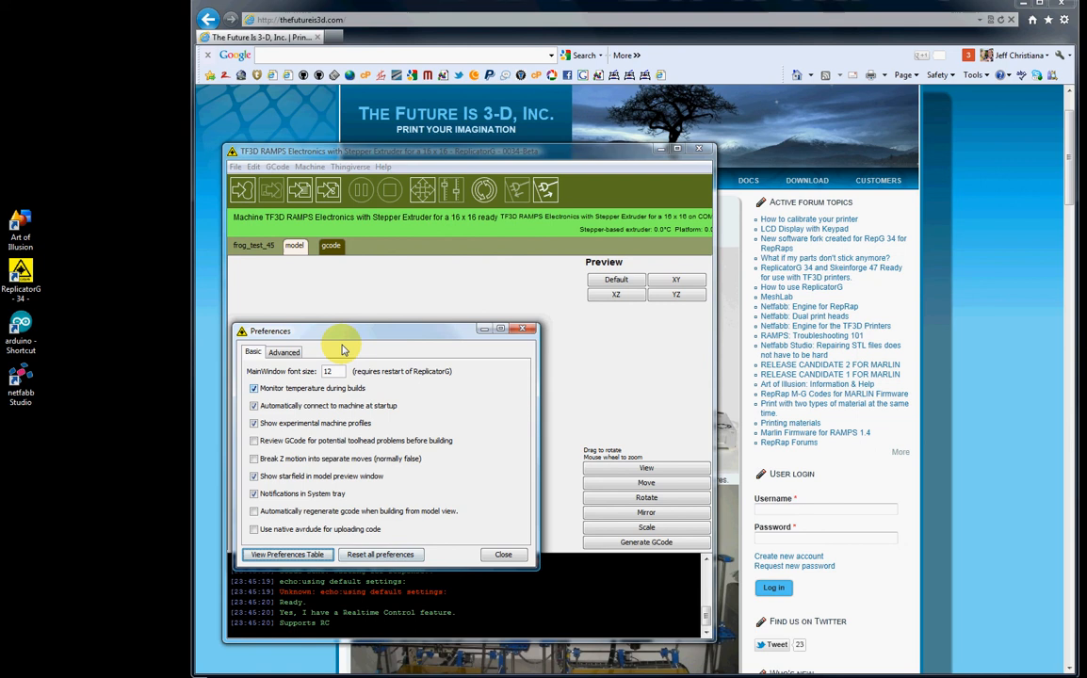
pyautogui.click(283, 351)
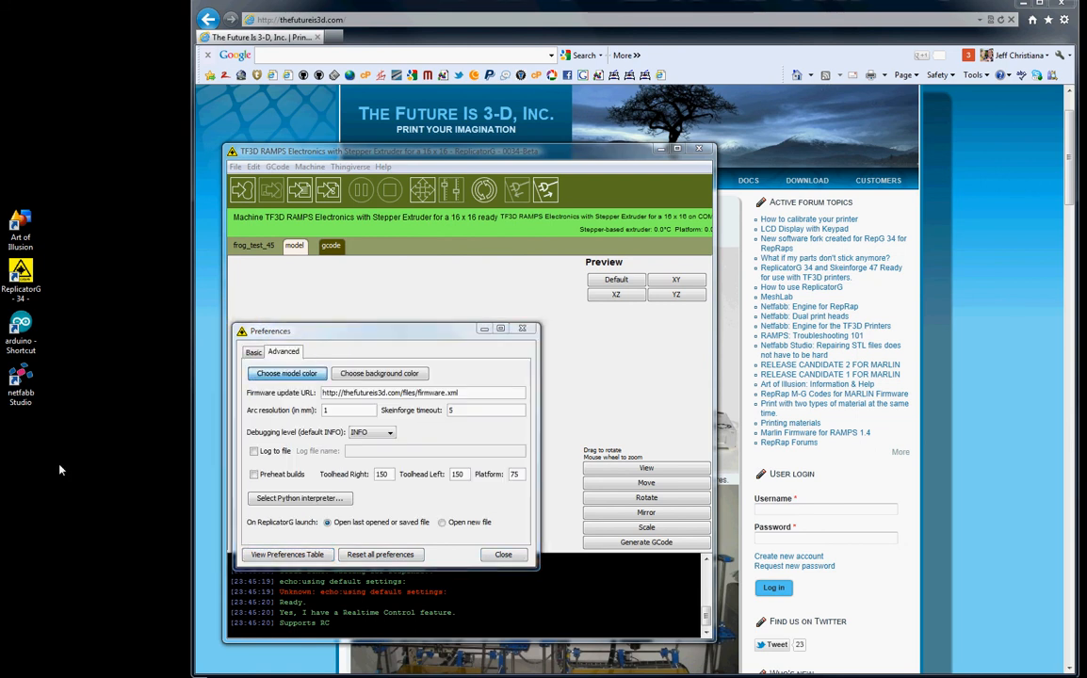
pyautogui.click(287, 373)
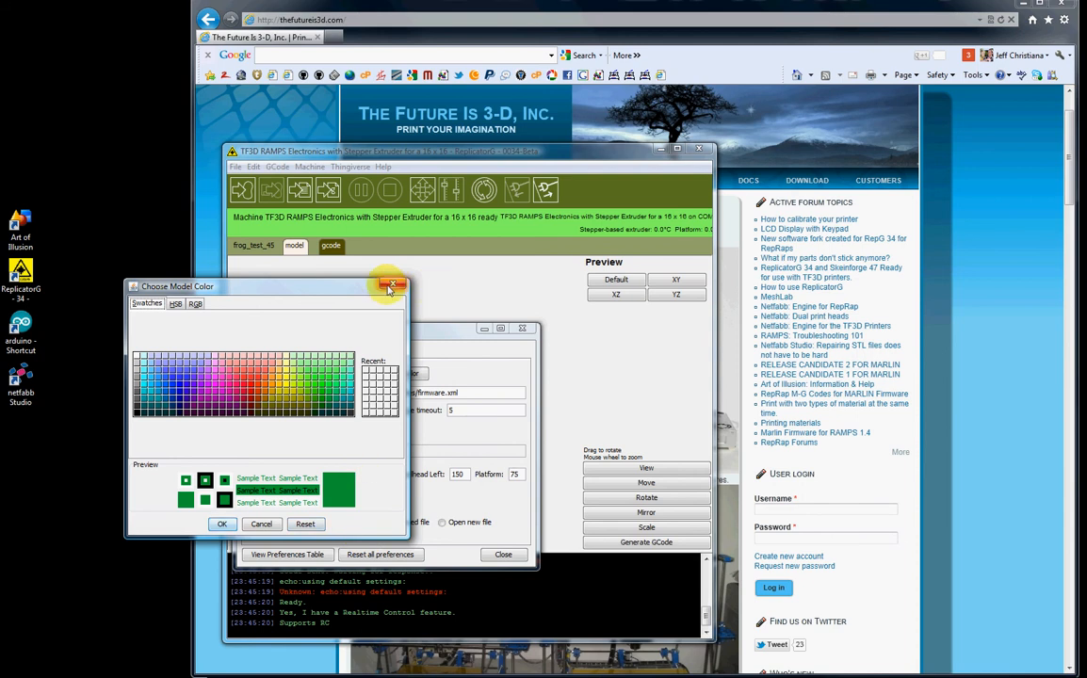
pyautogui.click(391, 285)
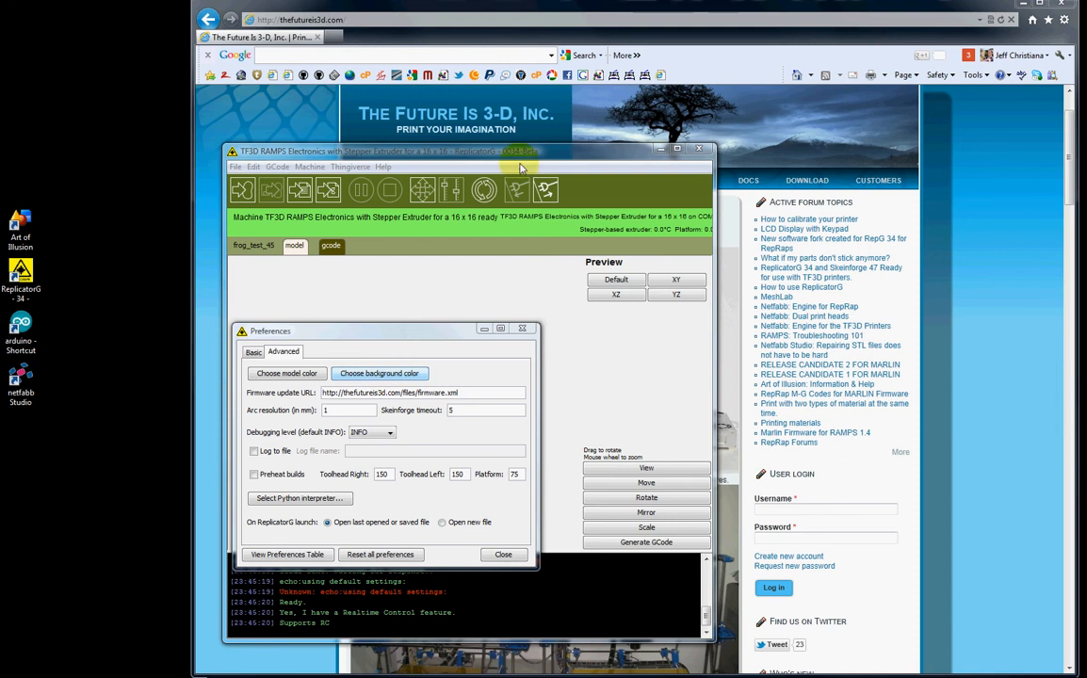
pyautogui.click(379, 373)
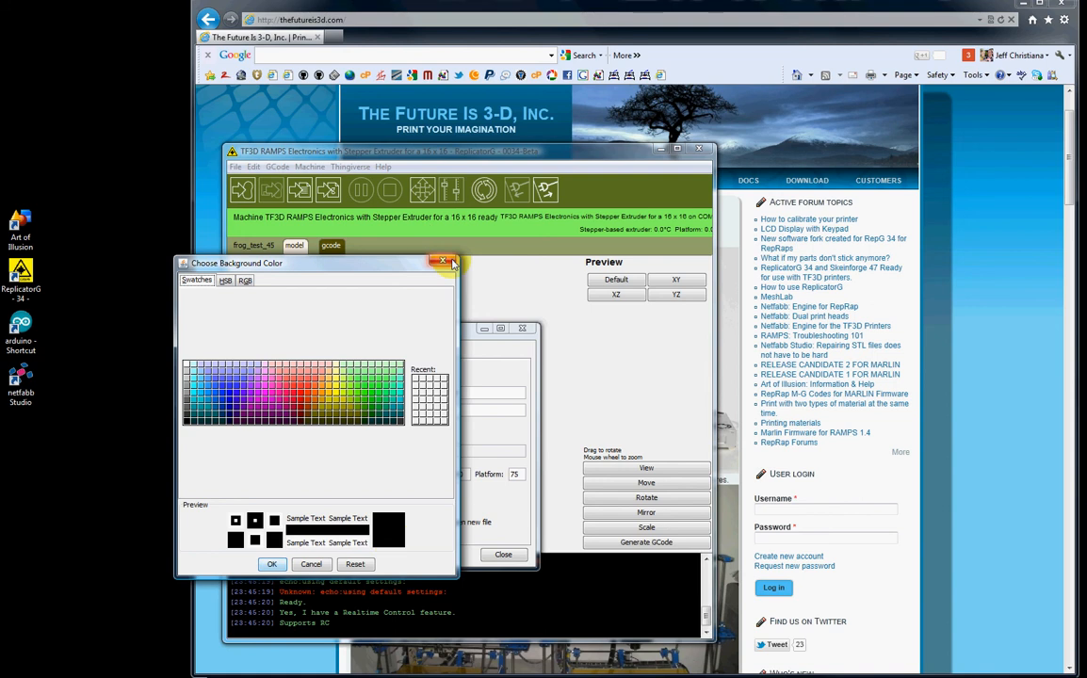
pyautogui.click(443, 262)
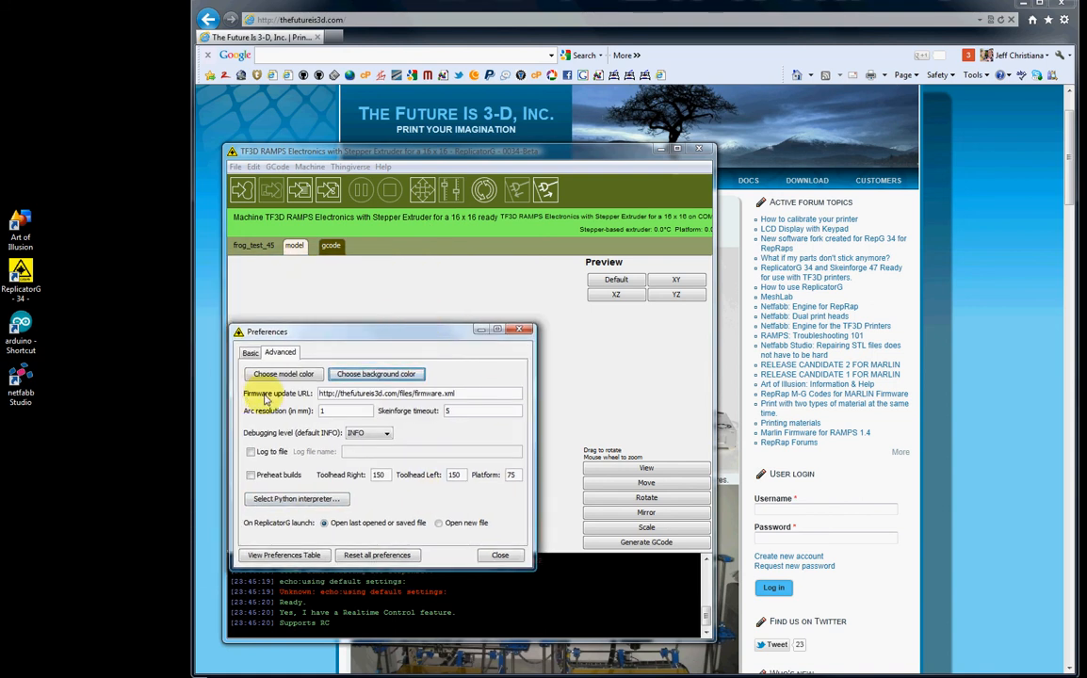
pyautogui.tripleClick(419, 393)
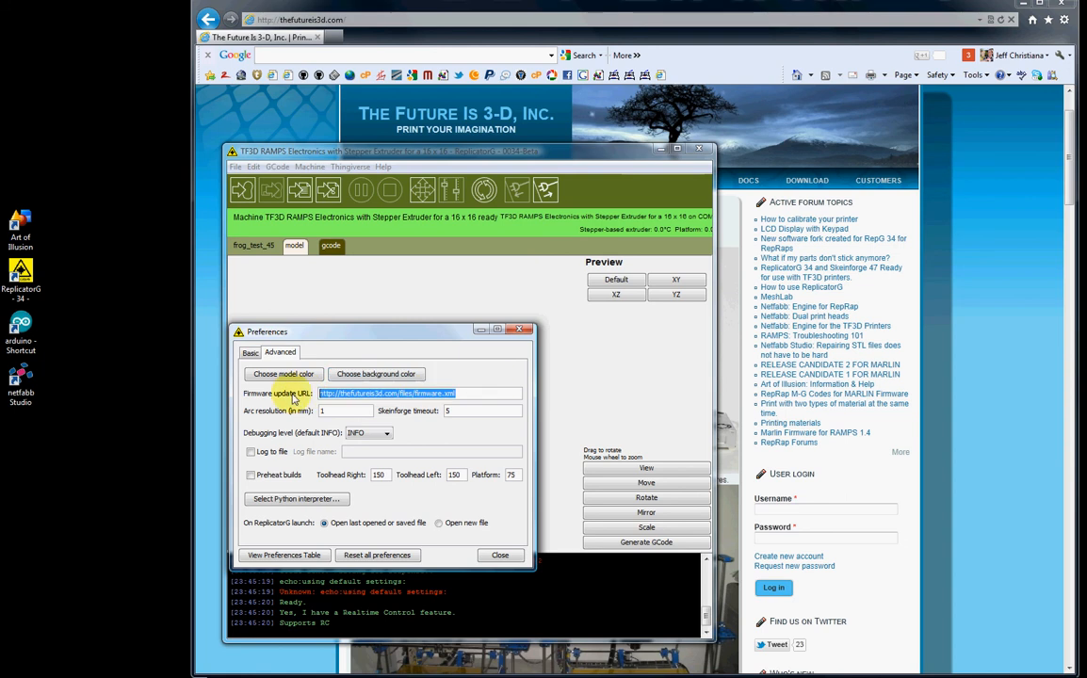
pyautogui.moveTo(455, 402)
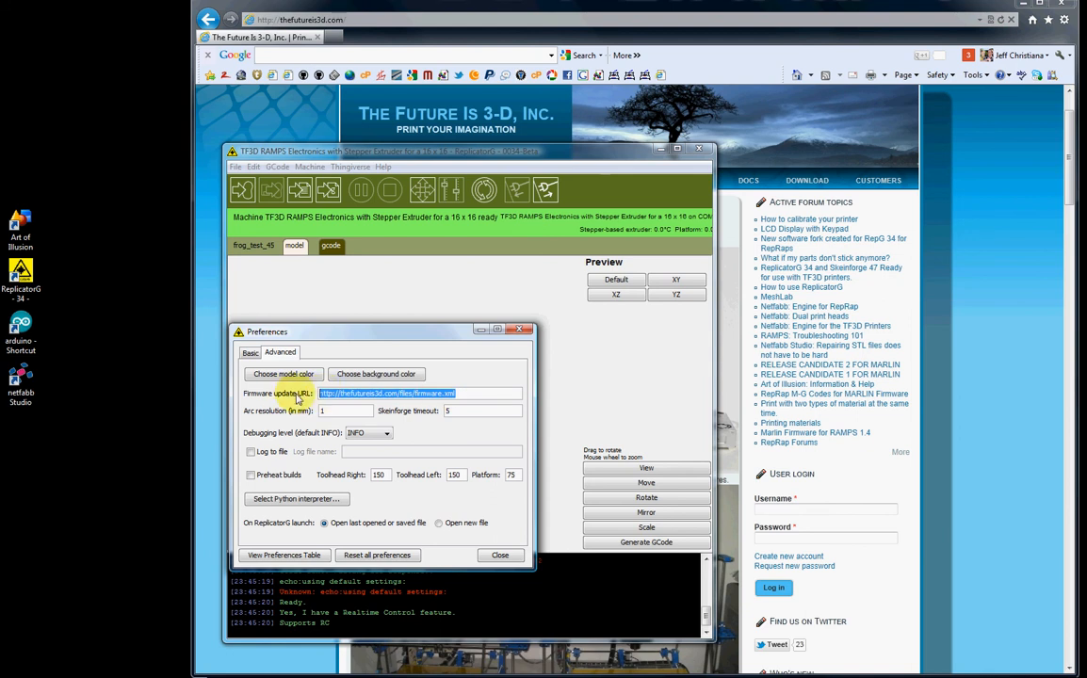
pyautogui.moveTo(390, 398)
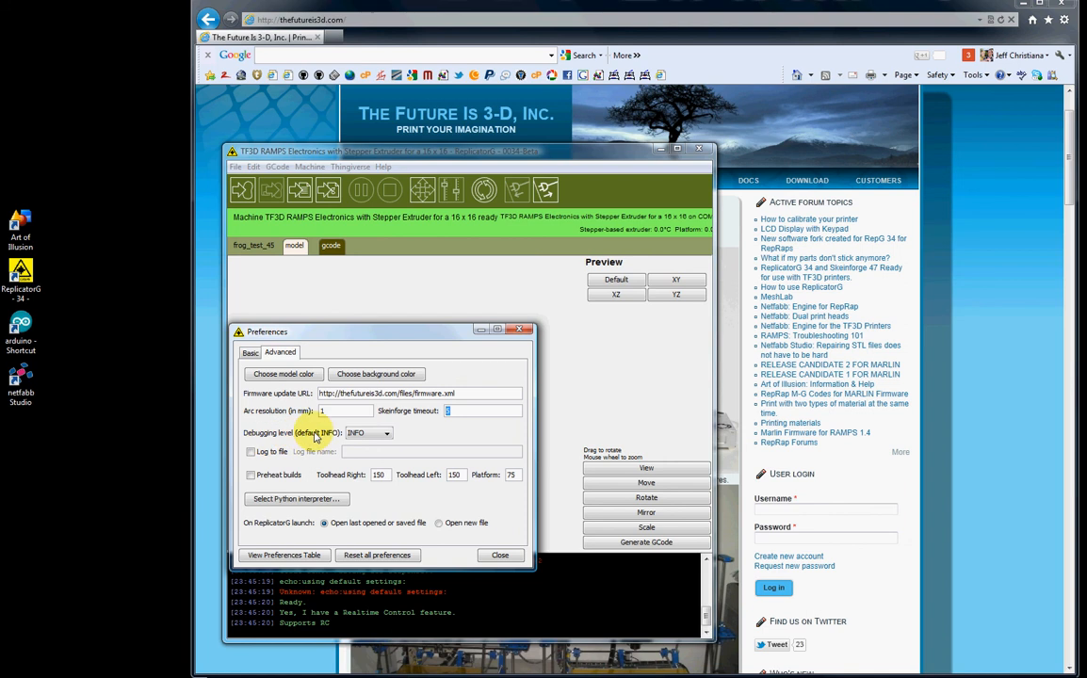
pyautogui.click(387, 432)
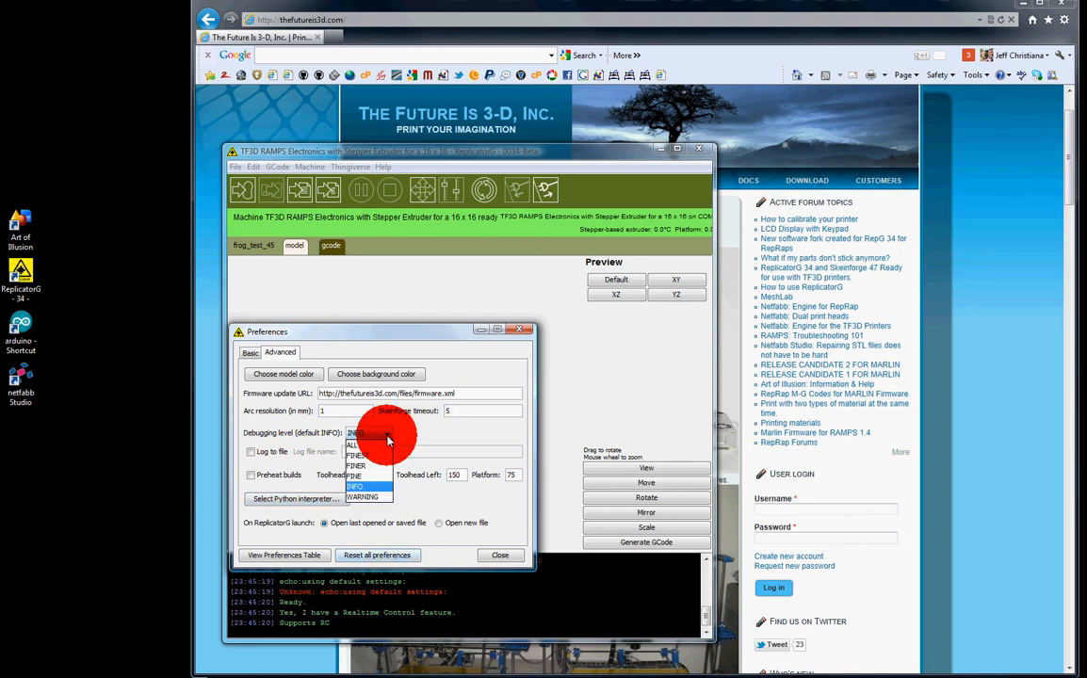
pyautogui.click(355, 444)
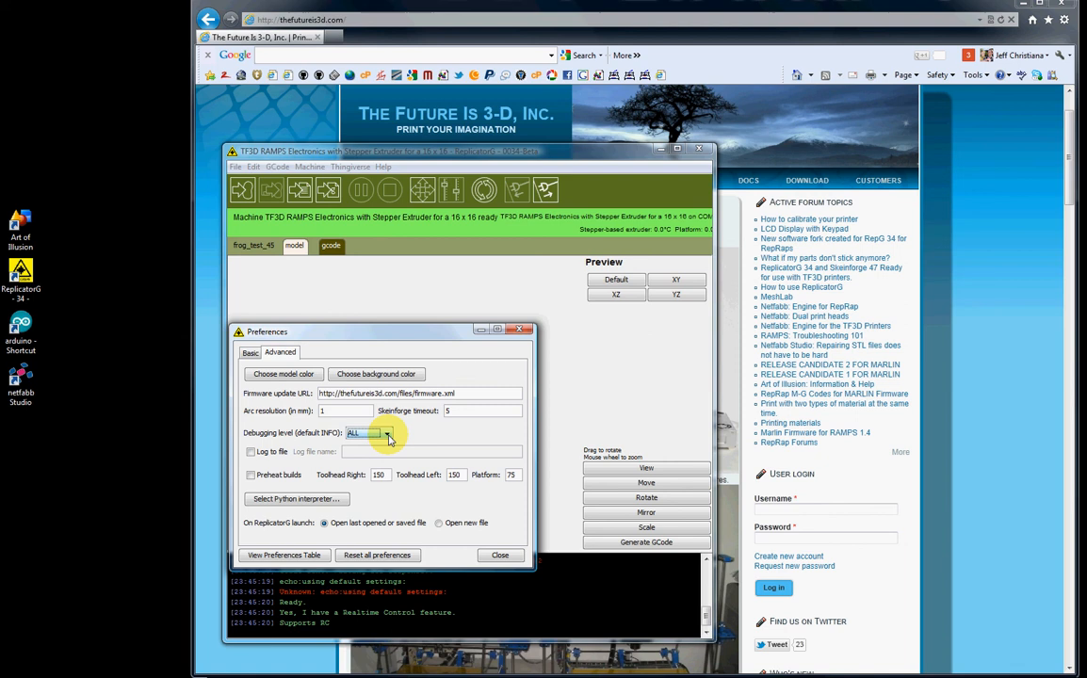
pyautogui.click(385, 433)
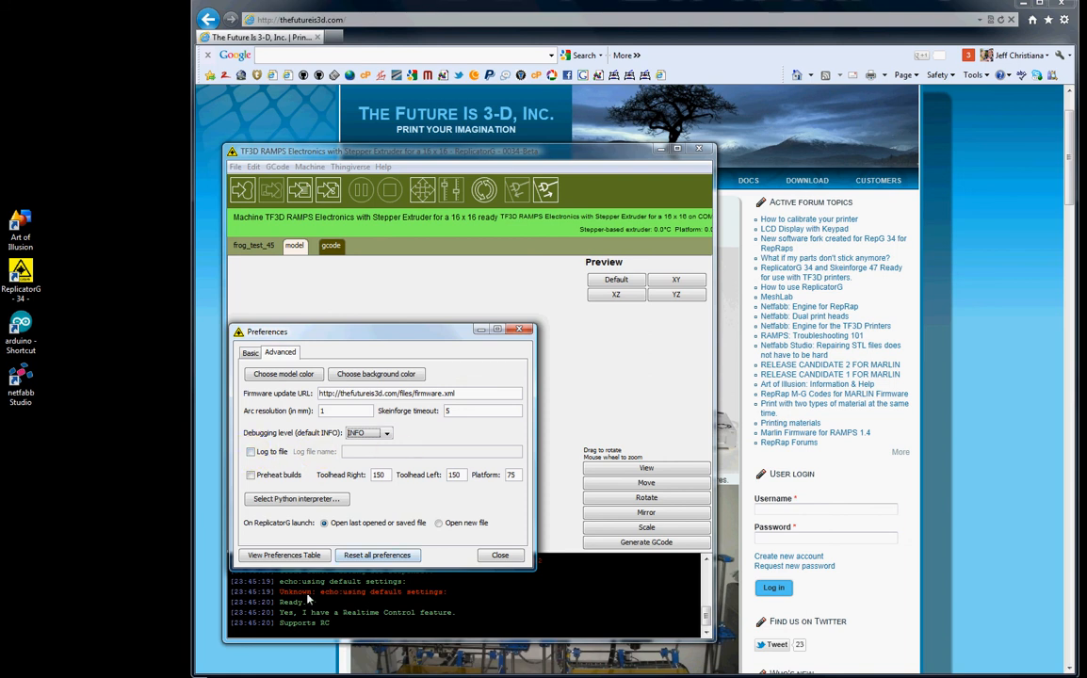
pyautogui.moveTo(374, 449)
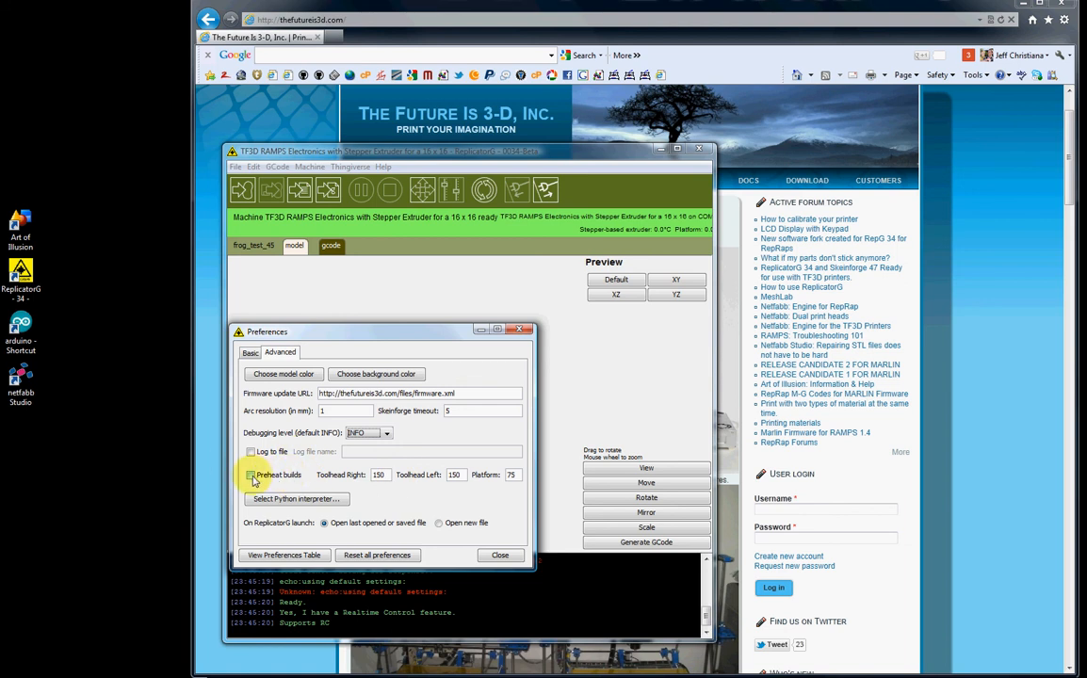
pyautogui.click(251, 475)
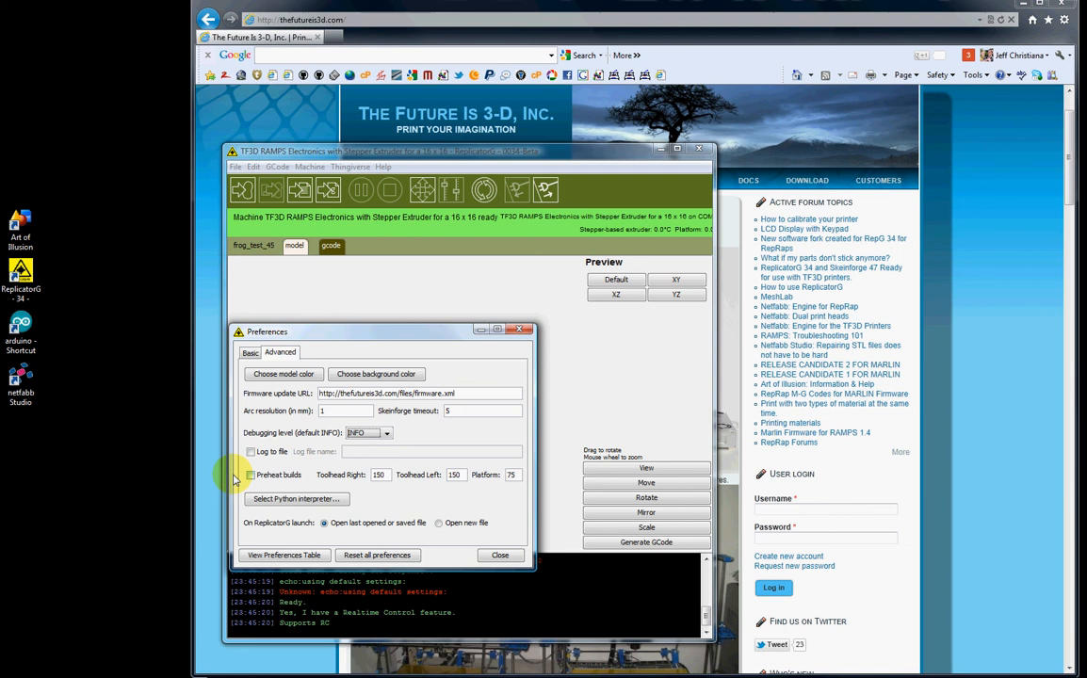
pyautogui.click(251, 475)
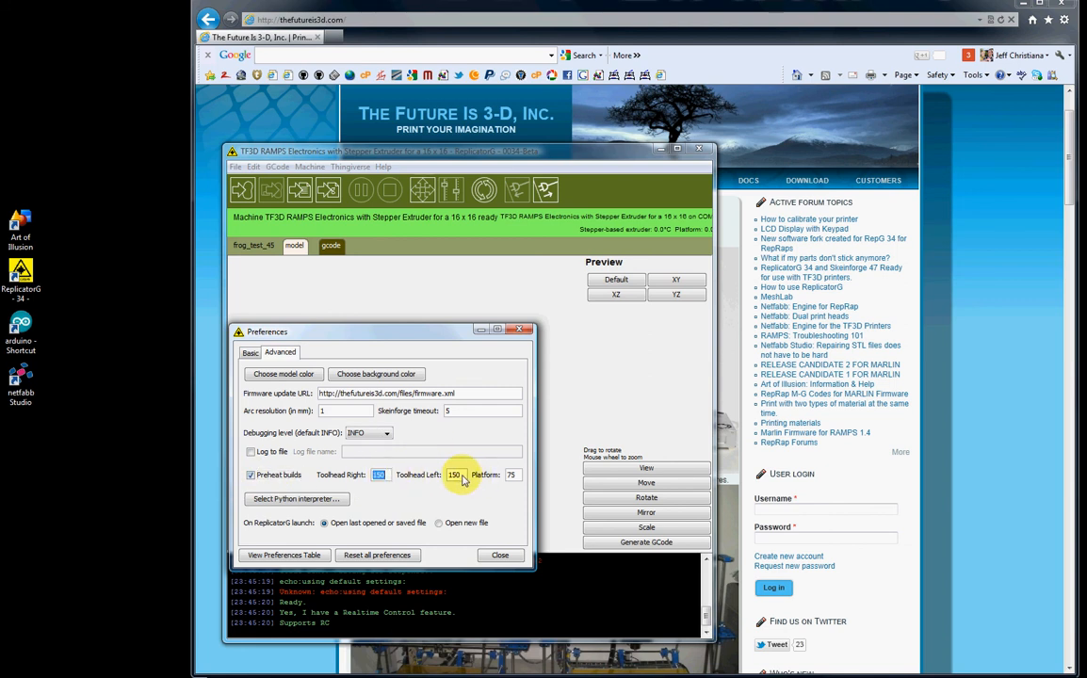
pyautogui.moveTo(426, 474)
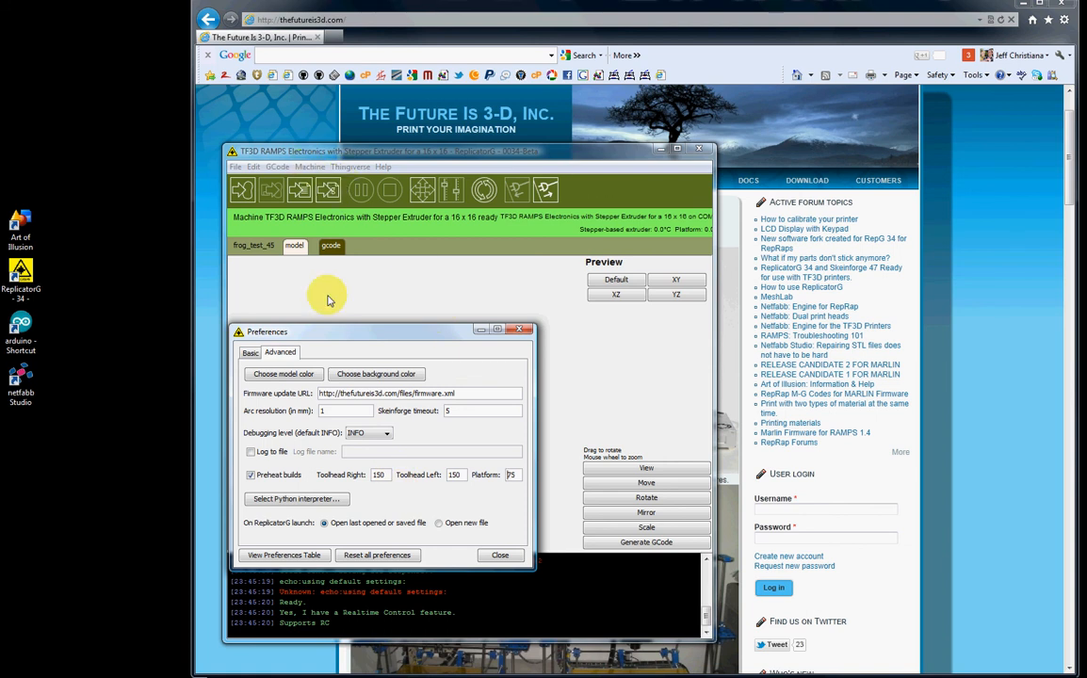
pyautogui.moveTo(325, 484)
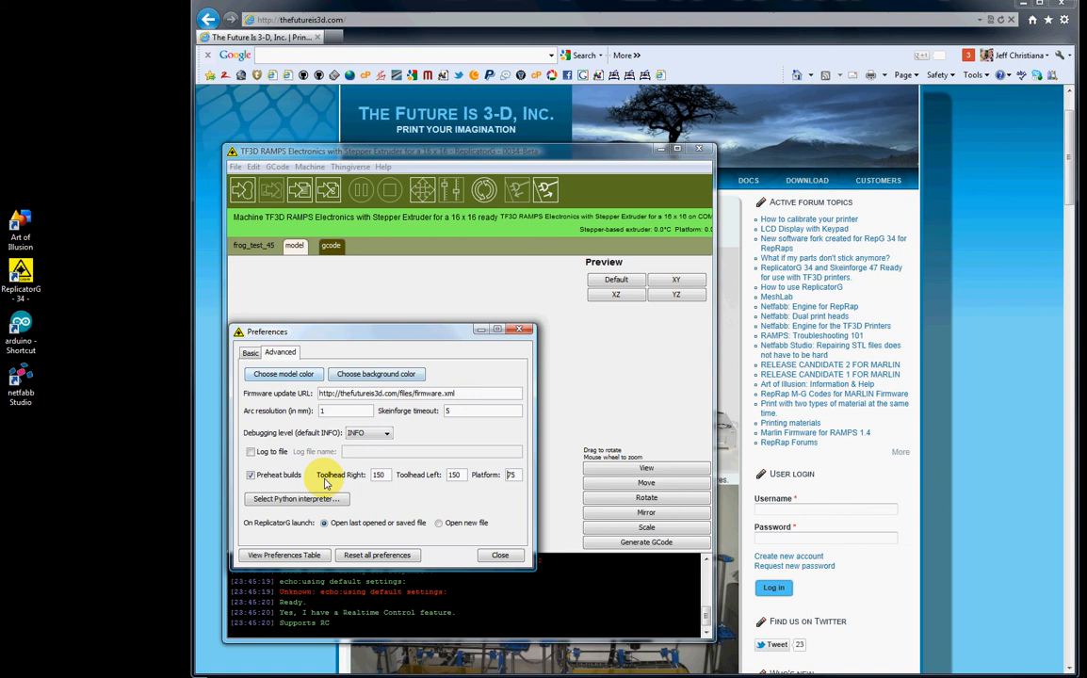
pyautogui.moveTo(386, 337)
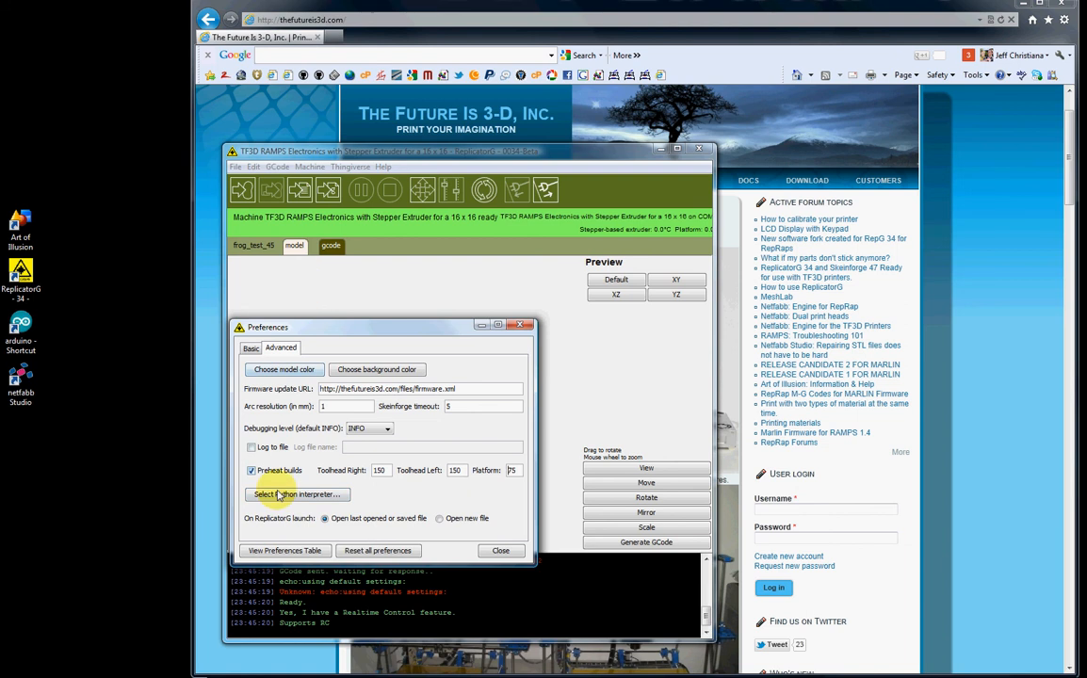
pyautogui.moveTo(307, 503)
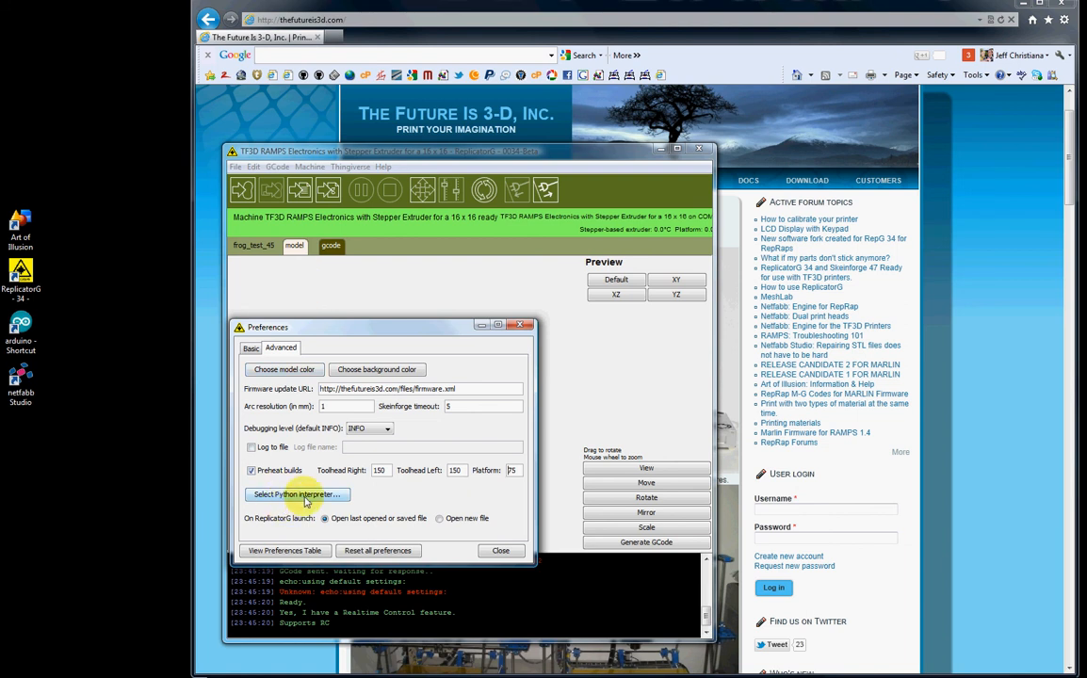
pyautogui.click(296, 494)
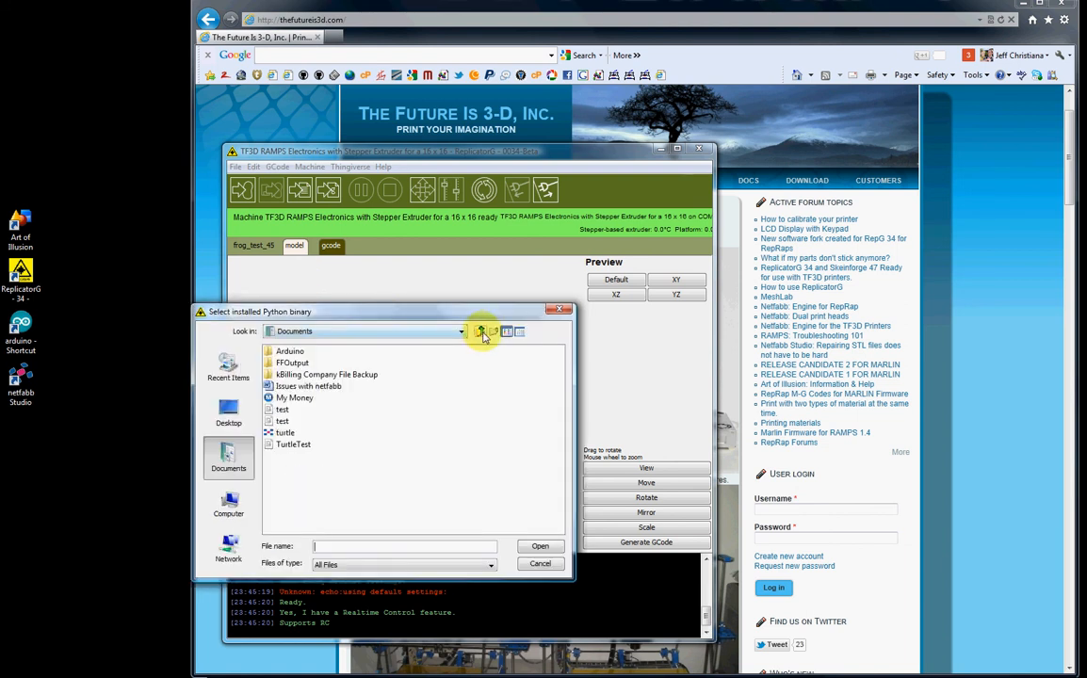
pyautogui.click(461, 331)
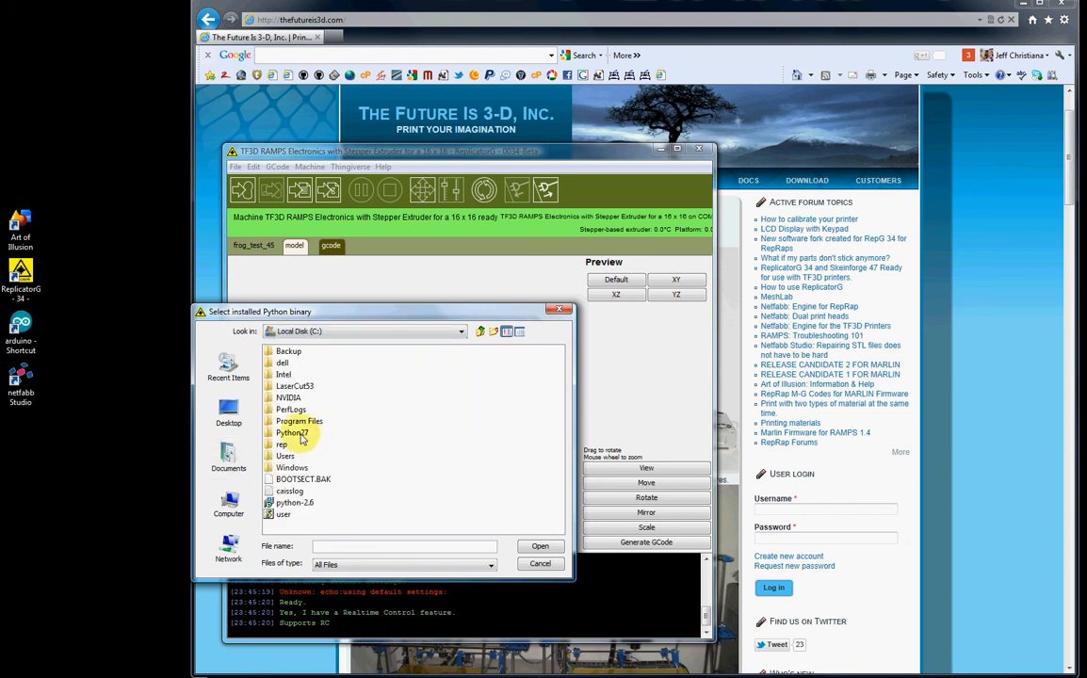
pyautogui.click(292, 433)
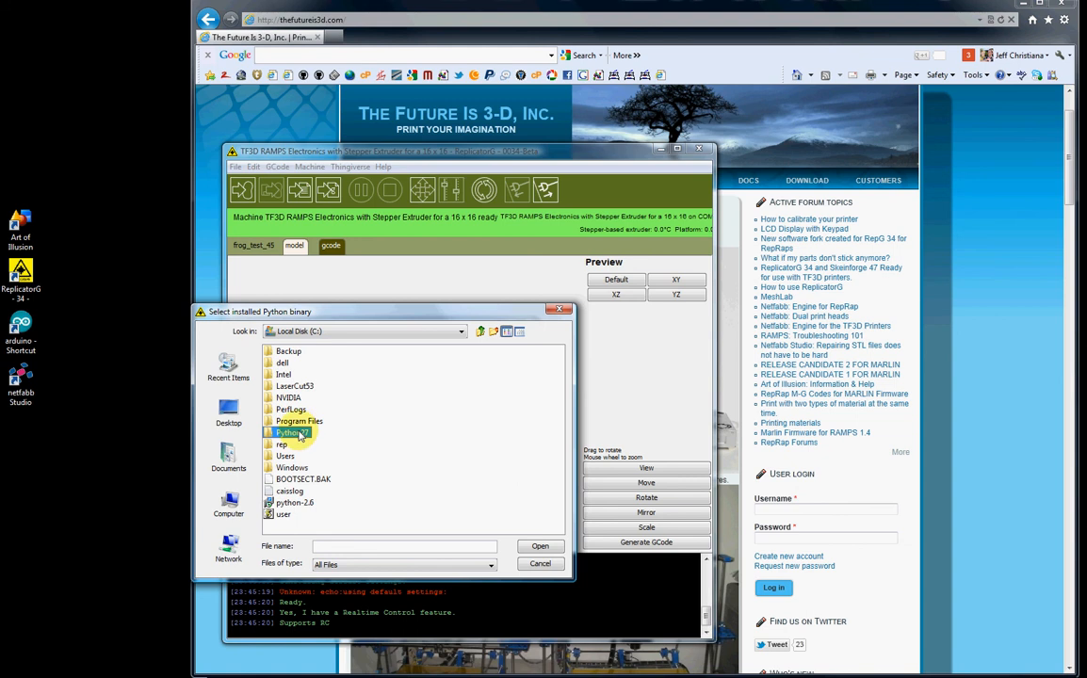
pyautogui.doubleClick(293, 432)
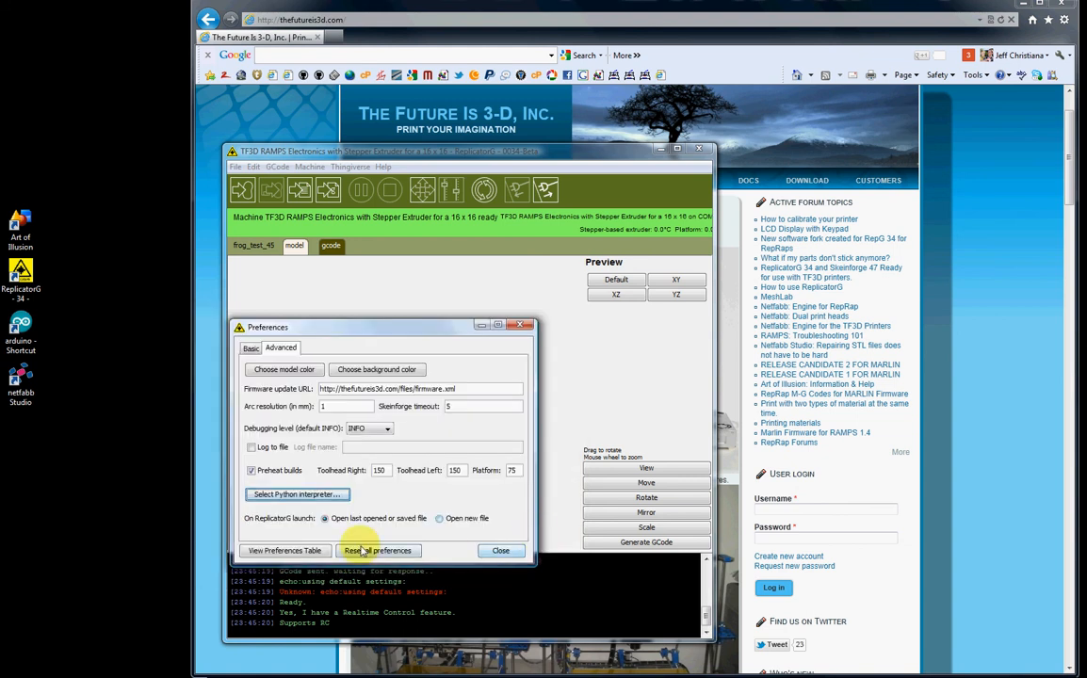
pyautogui.moveTo(629, 432)
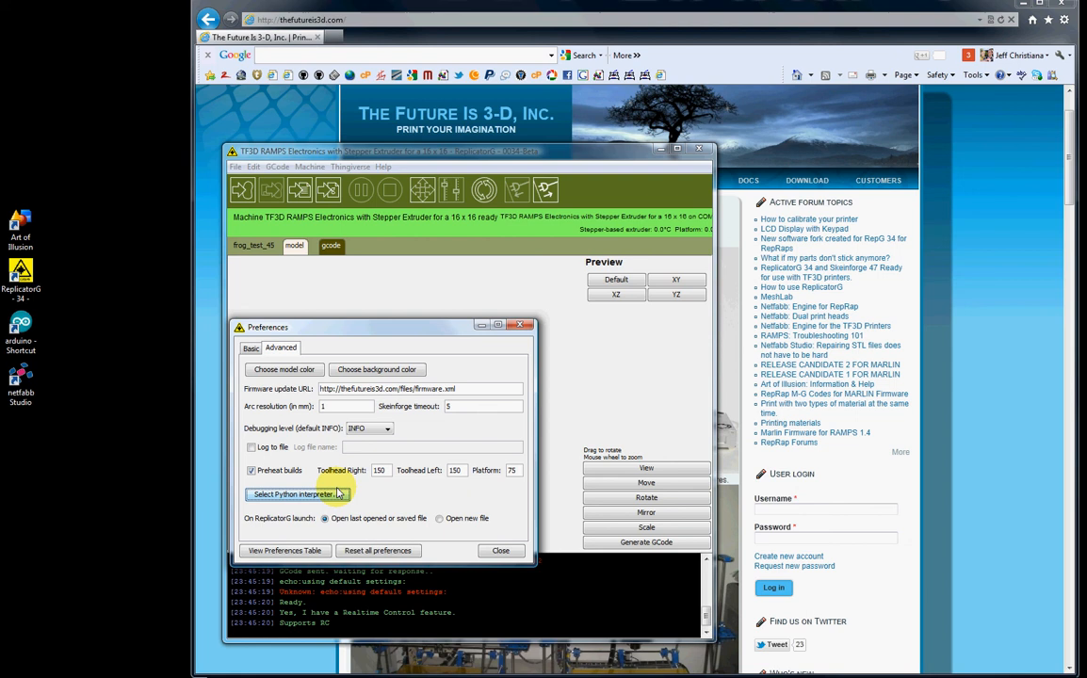
pyautogui.moveTo(320, 493)
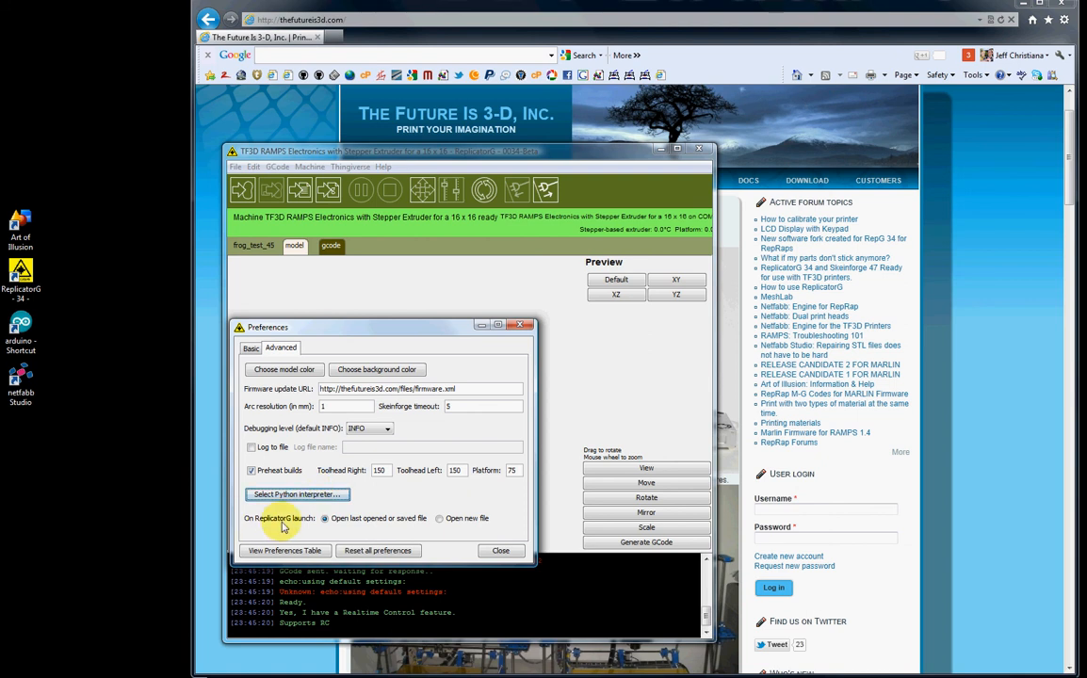
pyautogui.moveTo(374, 524)
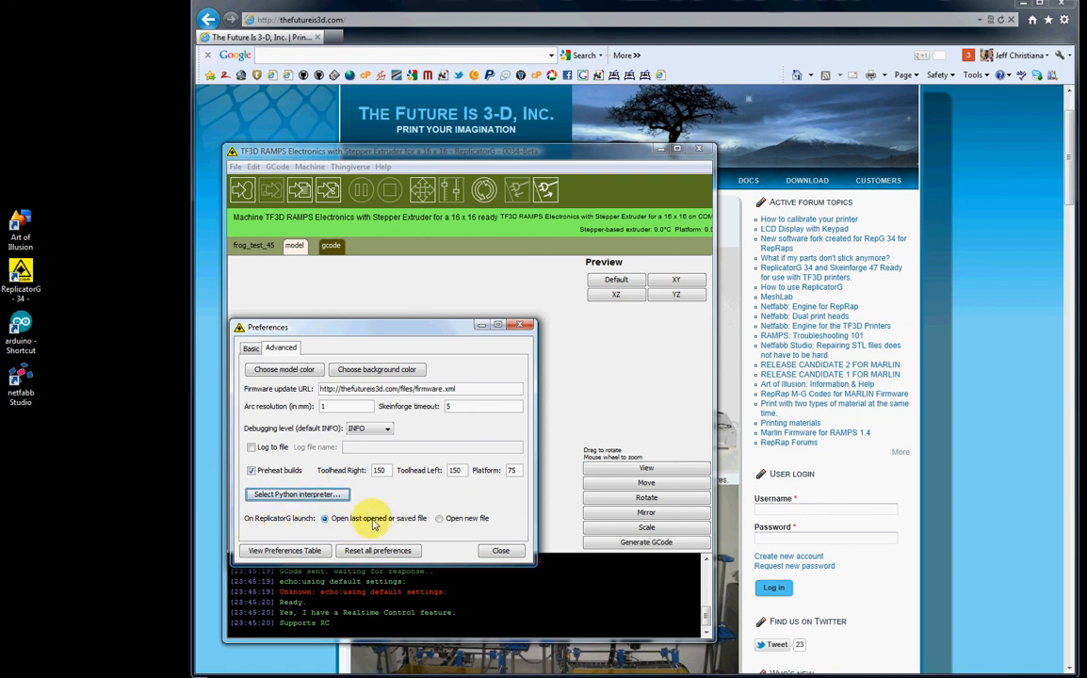
pyautogui.moveTo(412, 524)
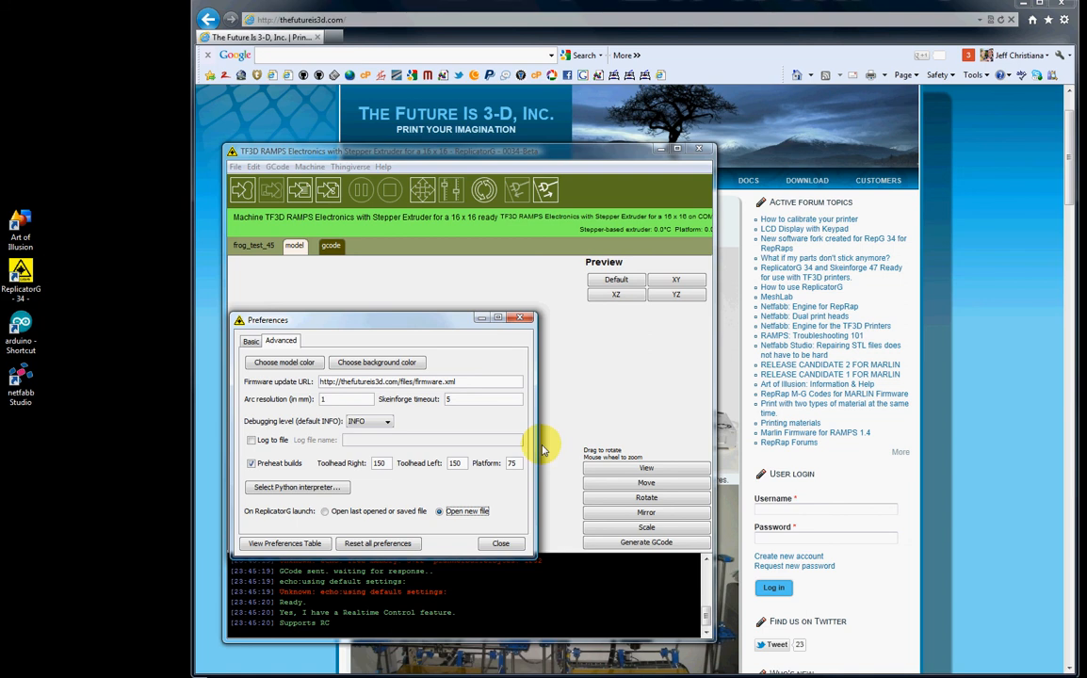
pyautogui.moveTo(286, 283)
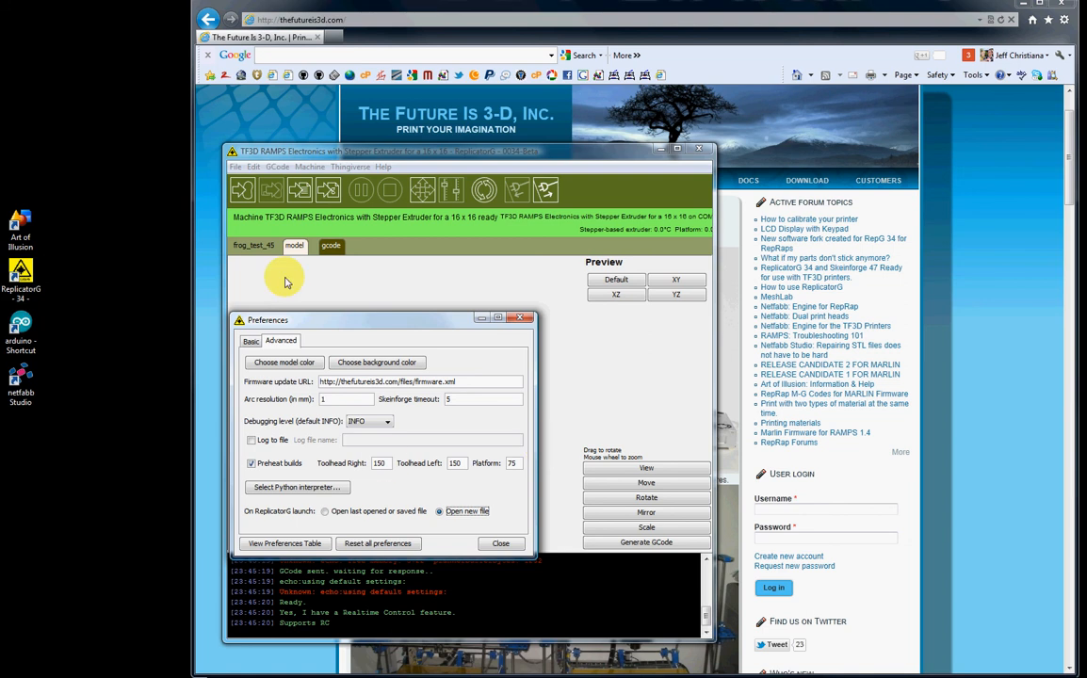
pyautogui.moveTo(476, 405)
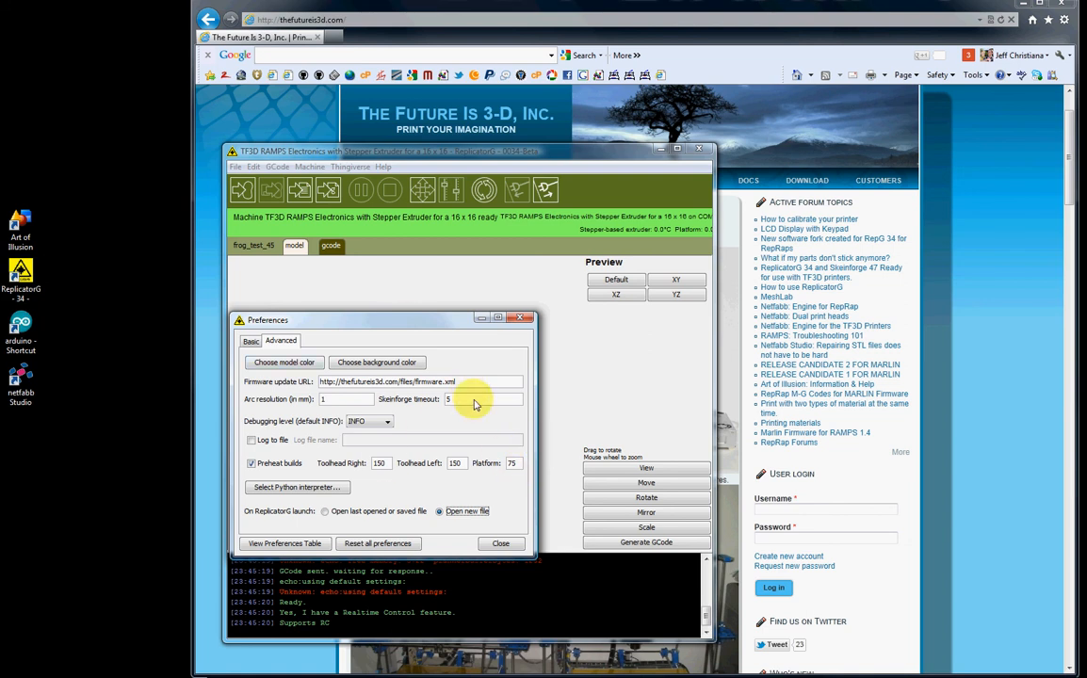
pyautogui.moveTo(479, 473)
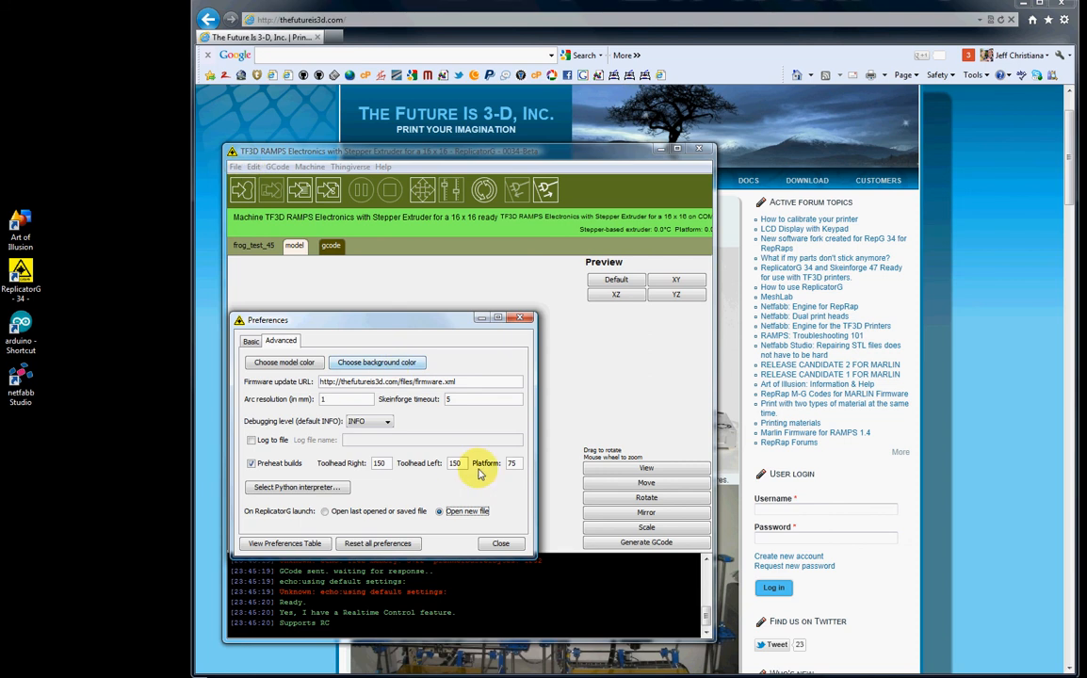
pyautogui.click(325, 511)
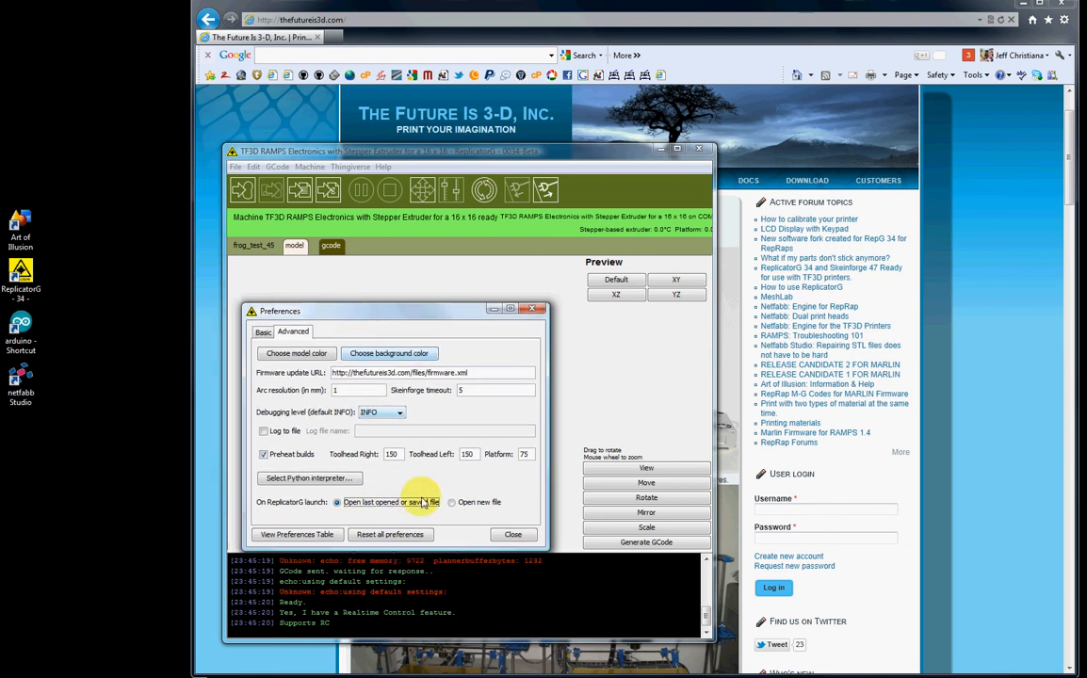
pyautogui.moveTo(342, 300)
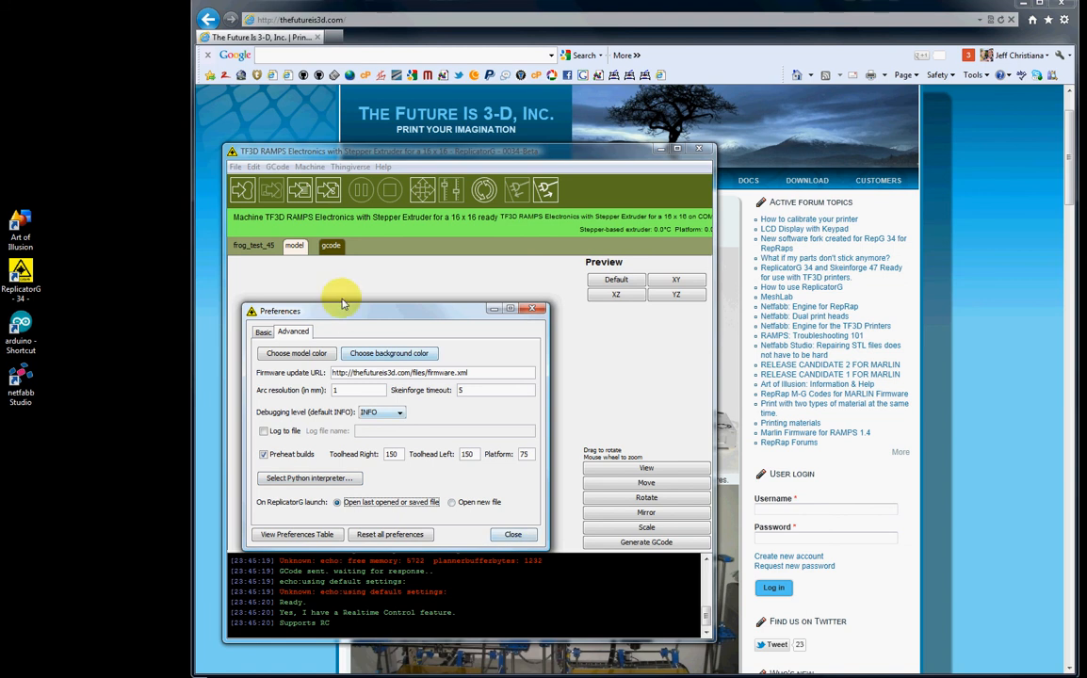
pyautogui.moveTo(251, 309)
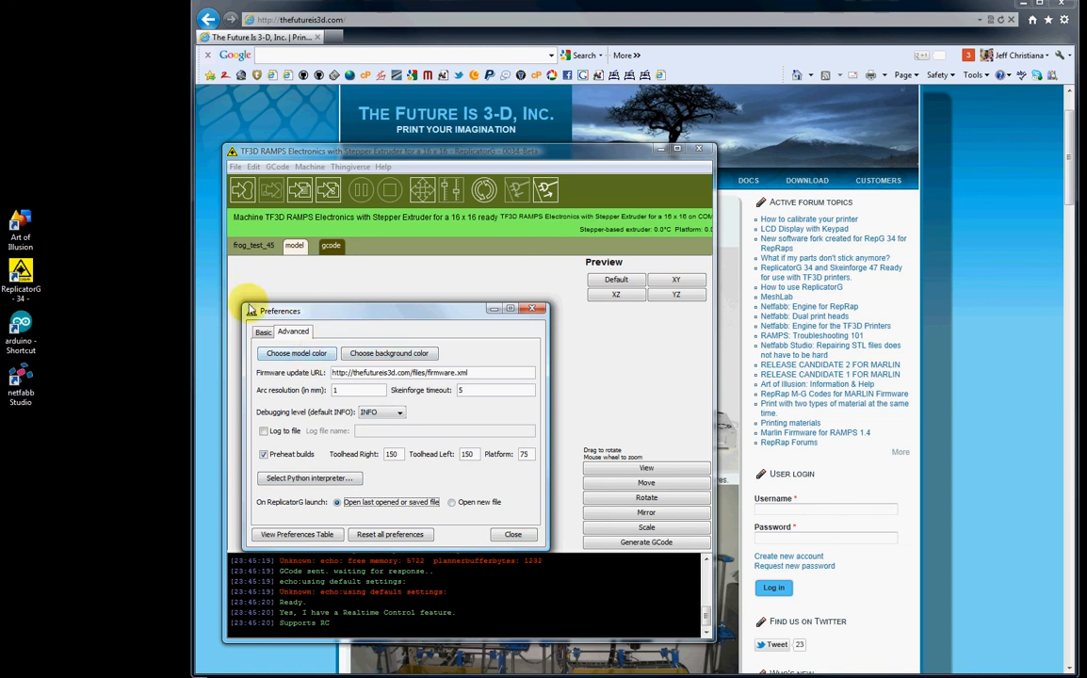
pyautogui.click(263, 332)
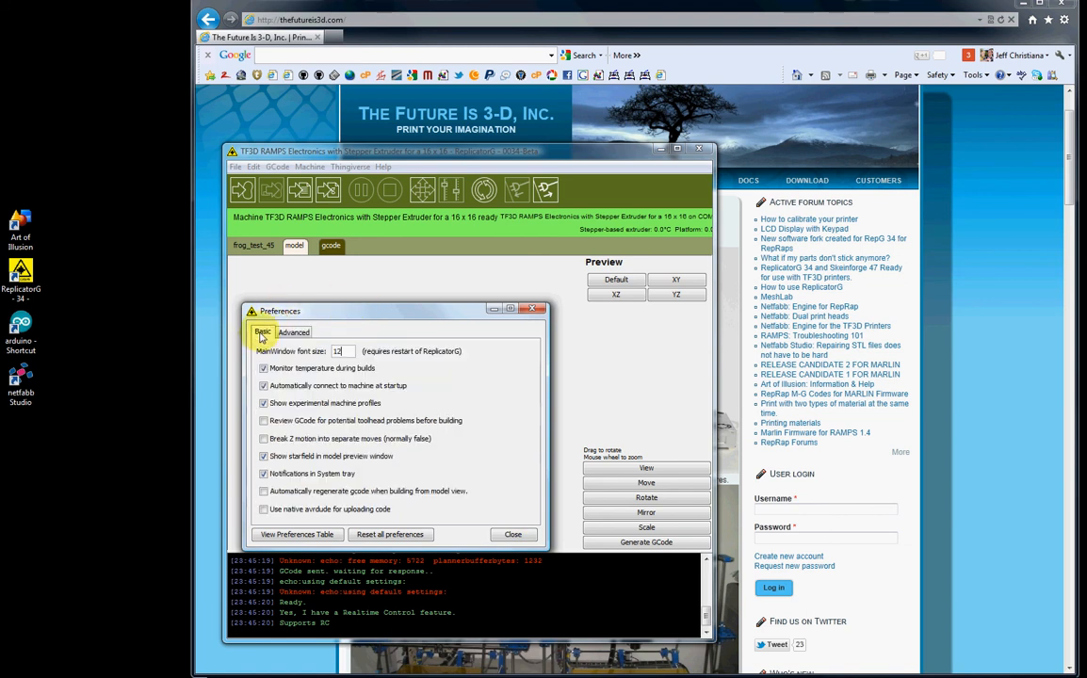
pyautogui.click(293, 331)
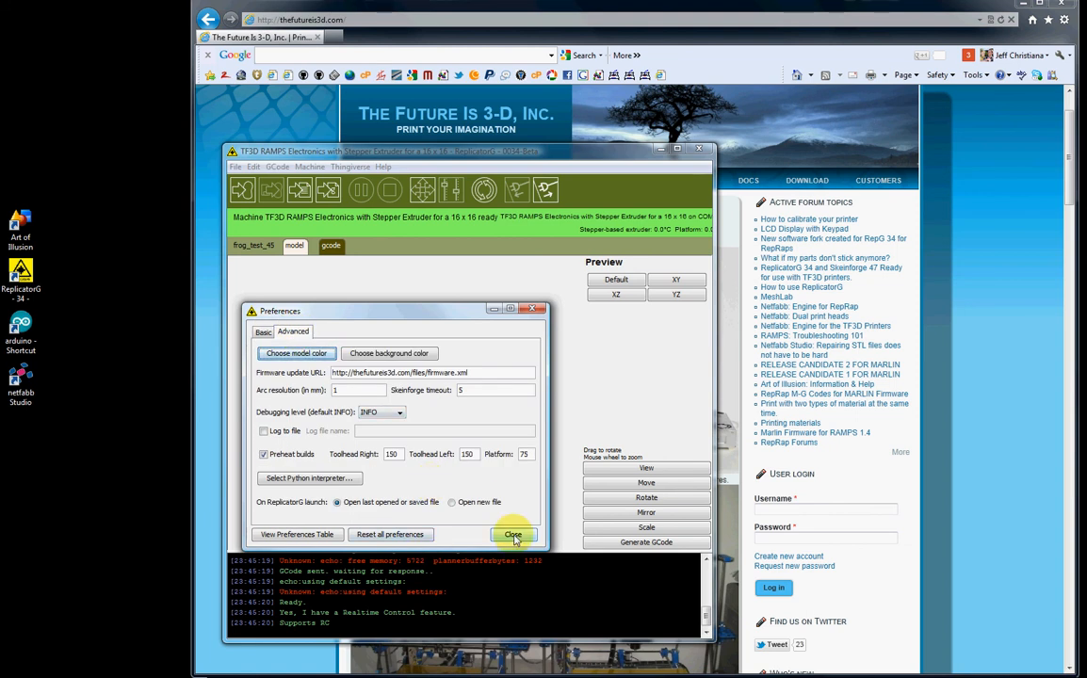
# Step: Close the Preferences dialog before exiting ReplicatorG
pyautogui.click(513, 535)
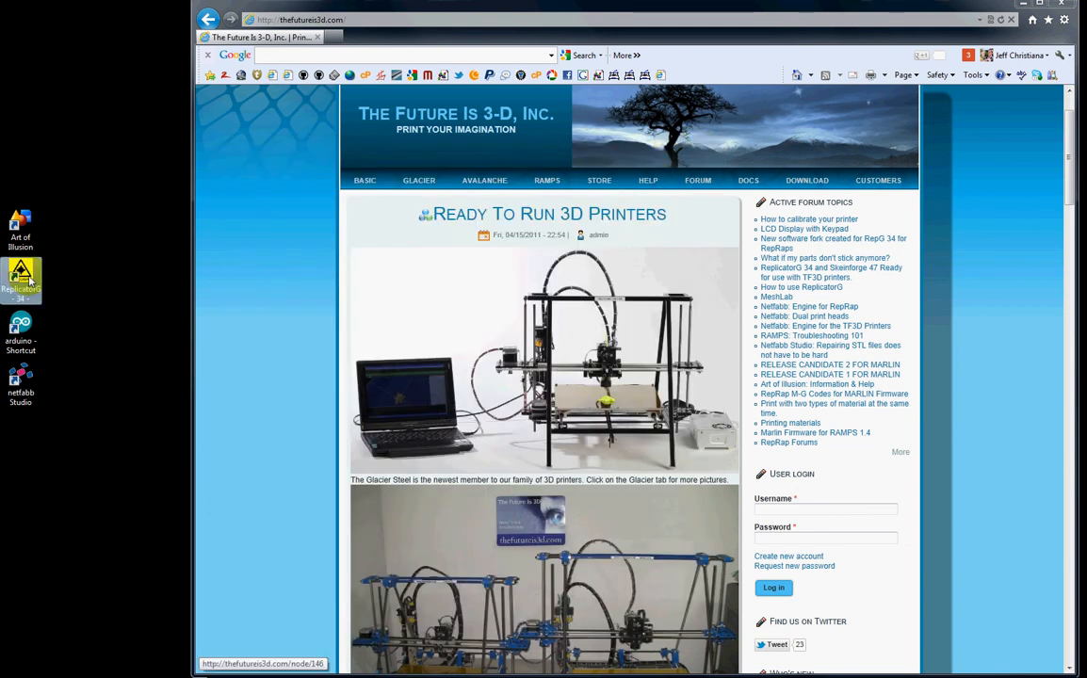
pyautogui.moveTo(230, 366)
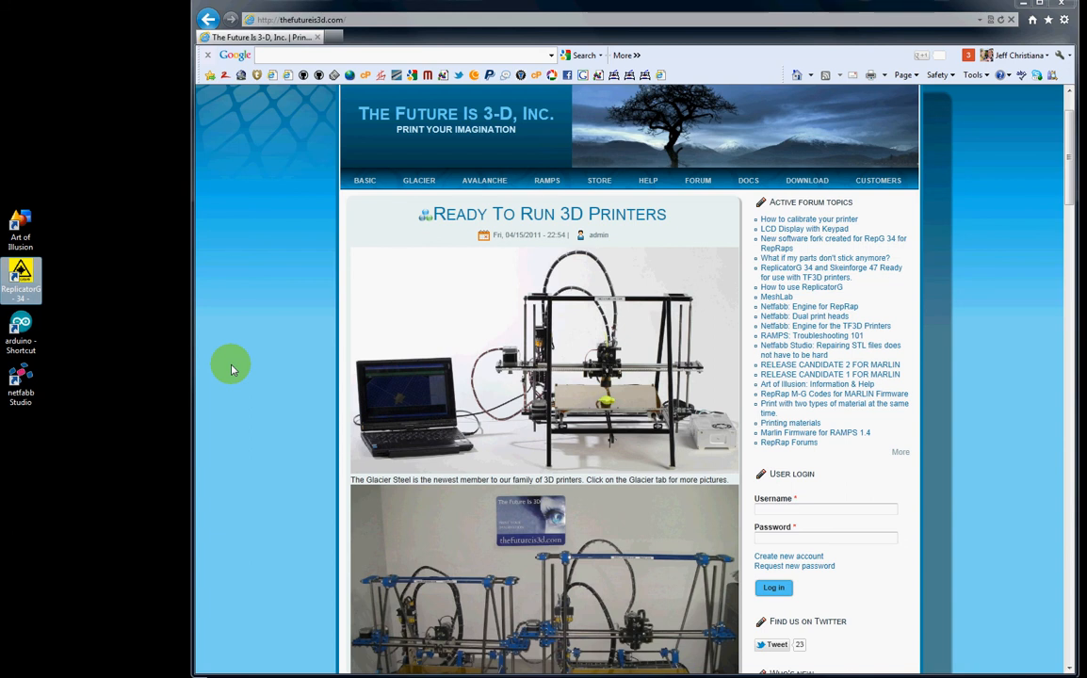